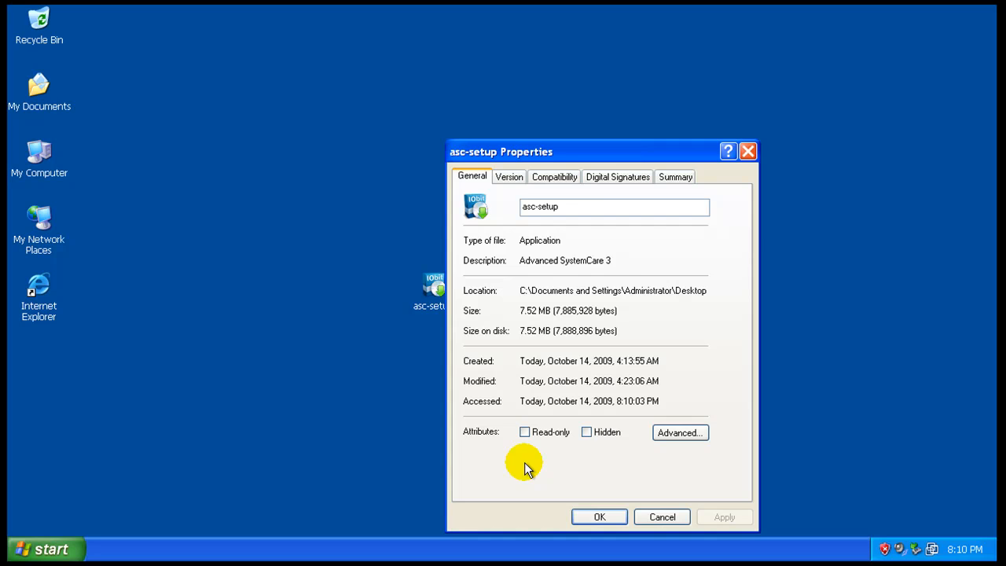
mouse_move(615, 182)
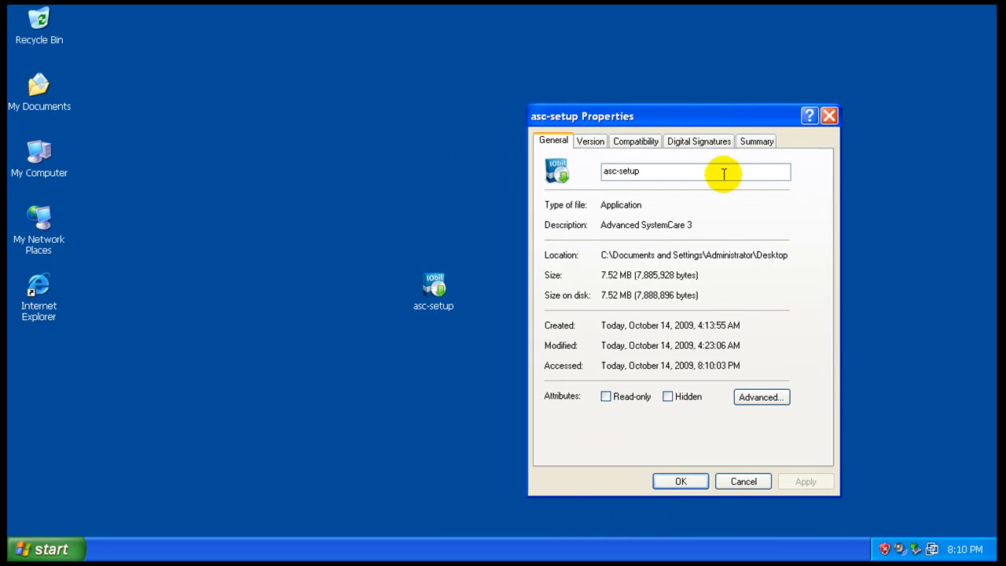
mouse_move(671, 230)
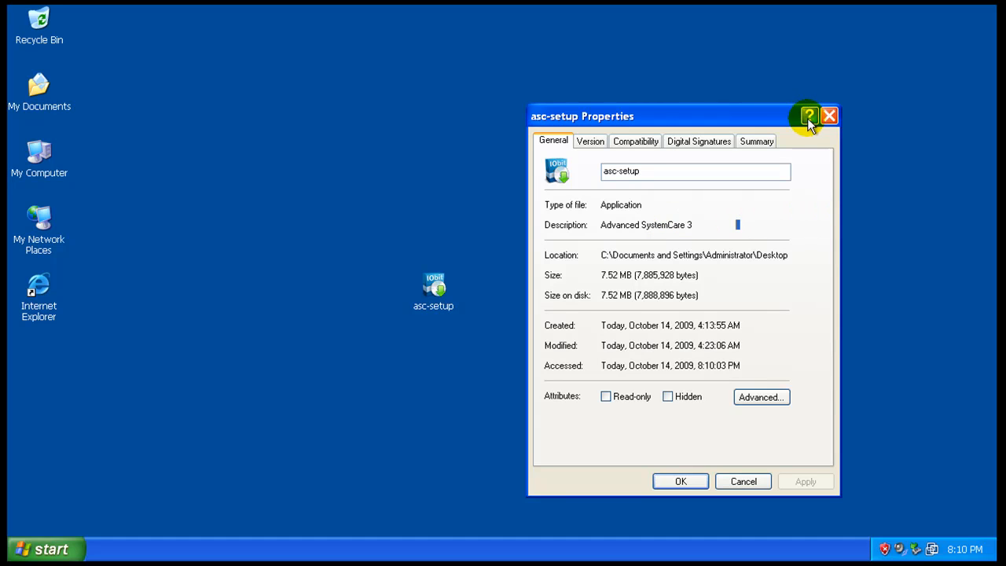
mouse_move(832, 121)
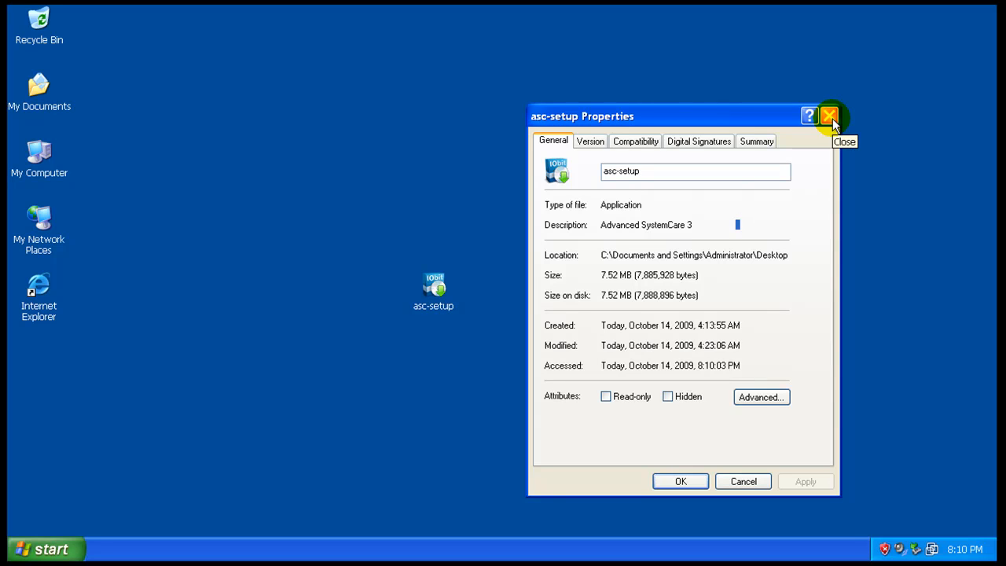
mouse_move(922, 174)
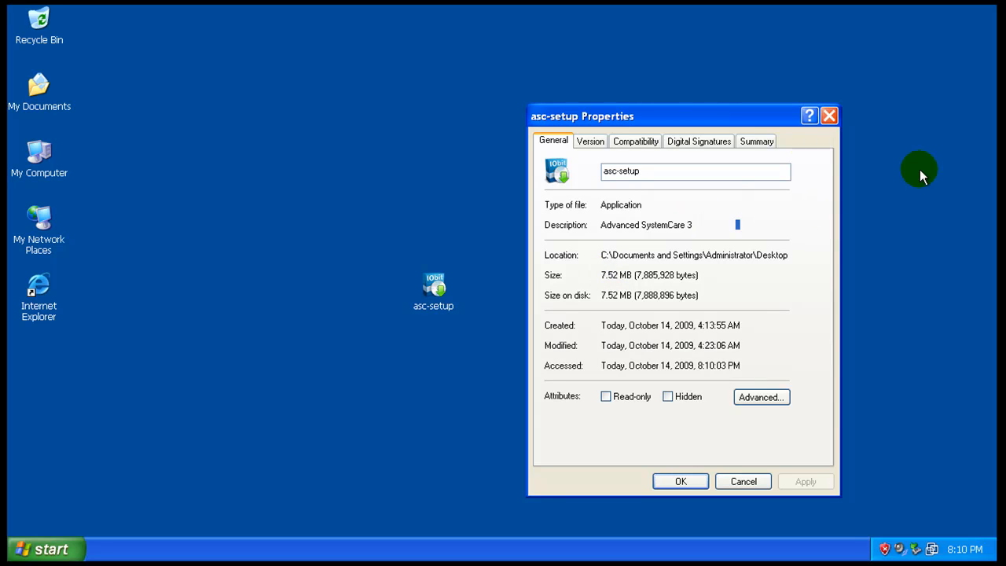
- Close the asc-setup Properties dialog to return to the desktop
left_click(743, 482)
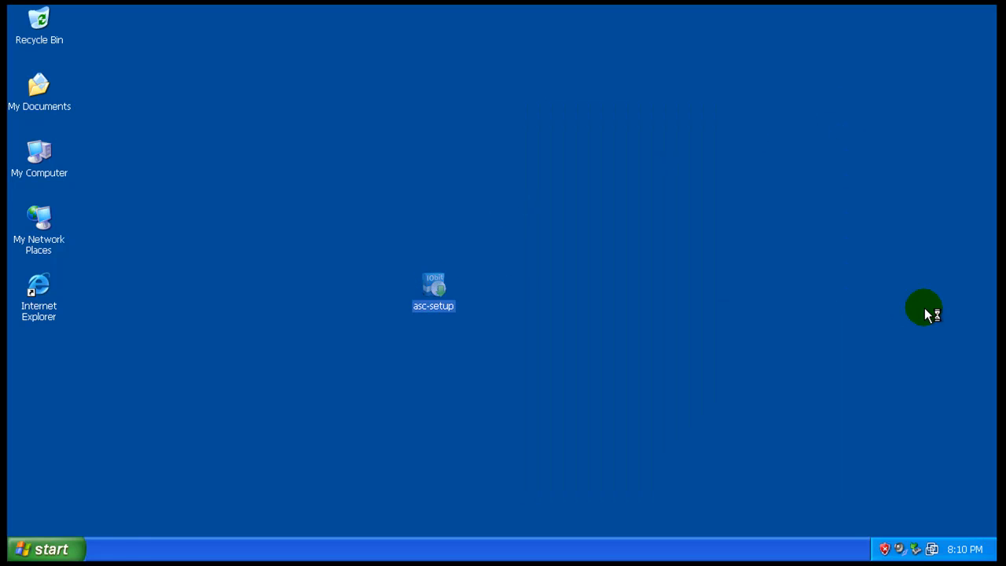
- Launch asc-setup, accept the license and keep the default installation folder
double_click(432, 289)
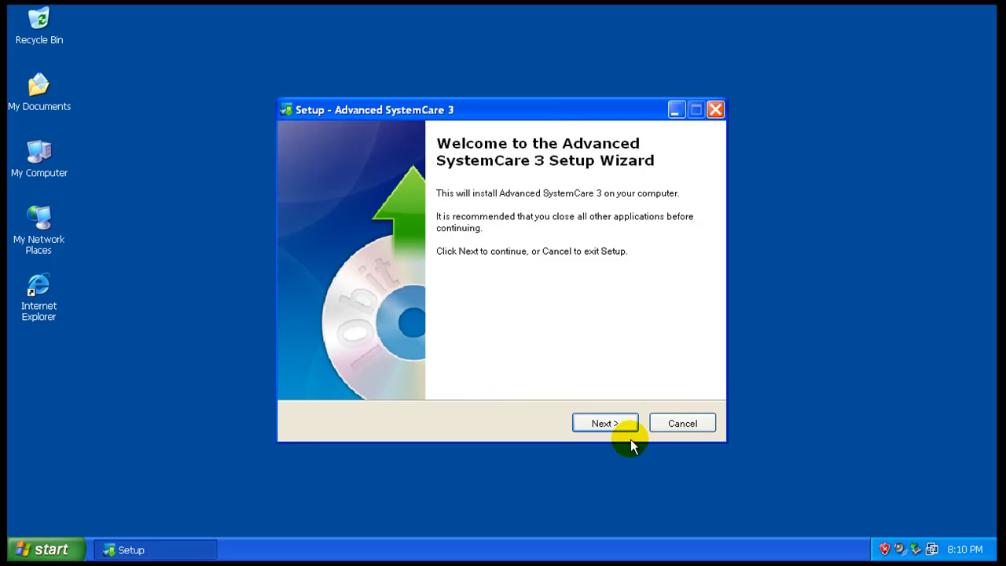
left_click(605, 423)
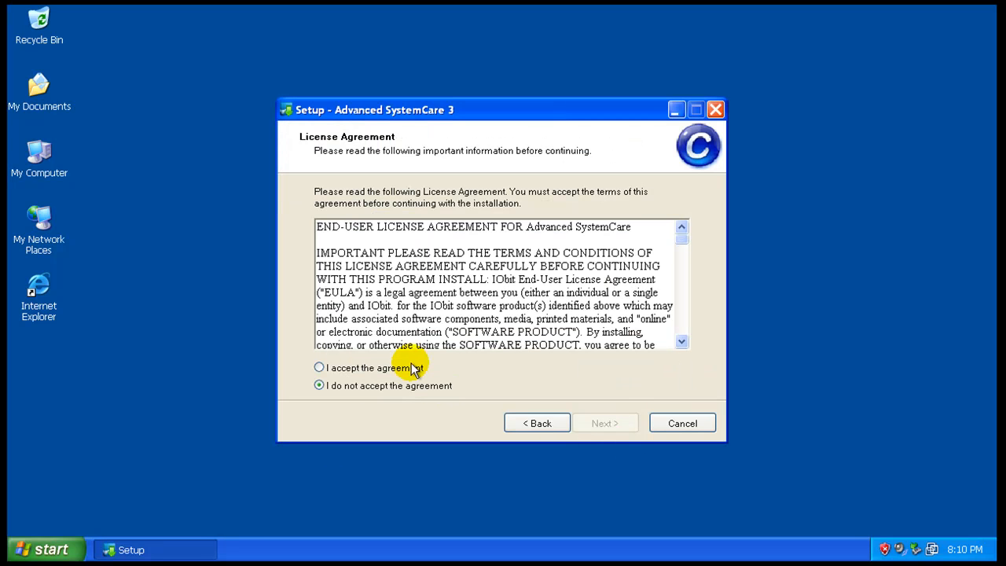
left_click(605, 422)
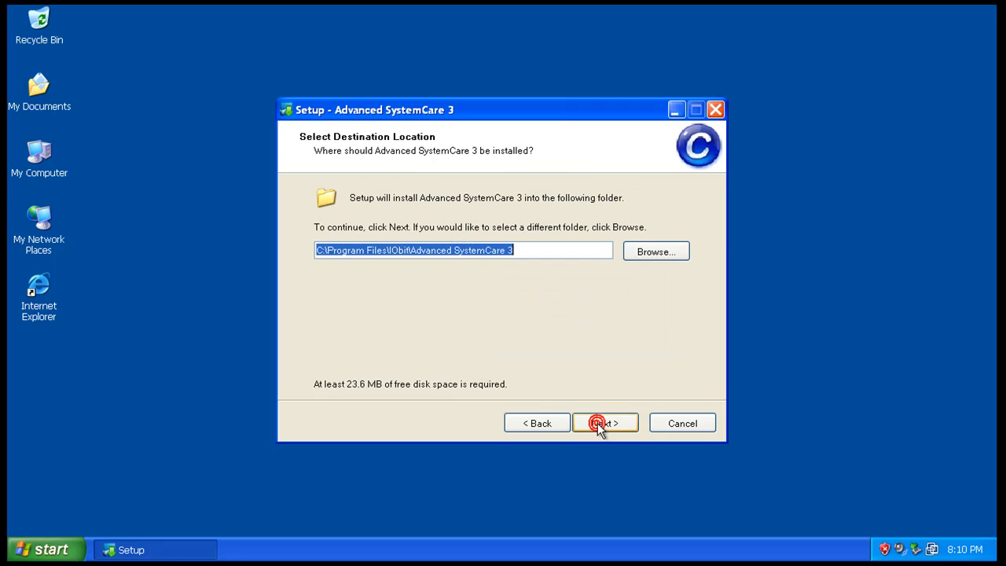
left_click(604, 422)
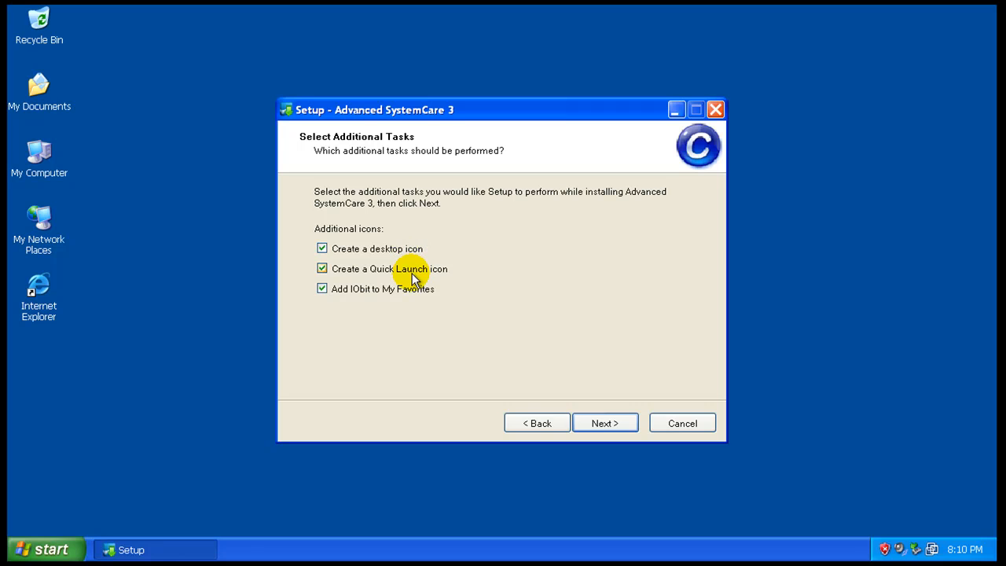
- Keep only the desktop icon, decline Yahoo! Toolbar, install, and skip update history
left_click(323, 268)
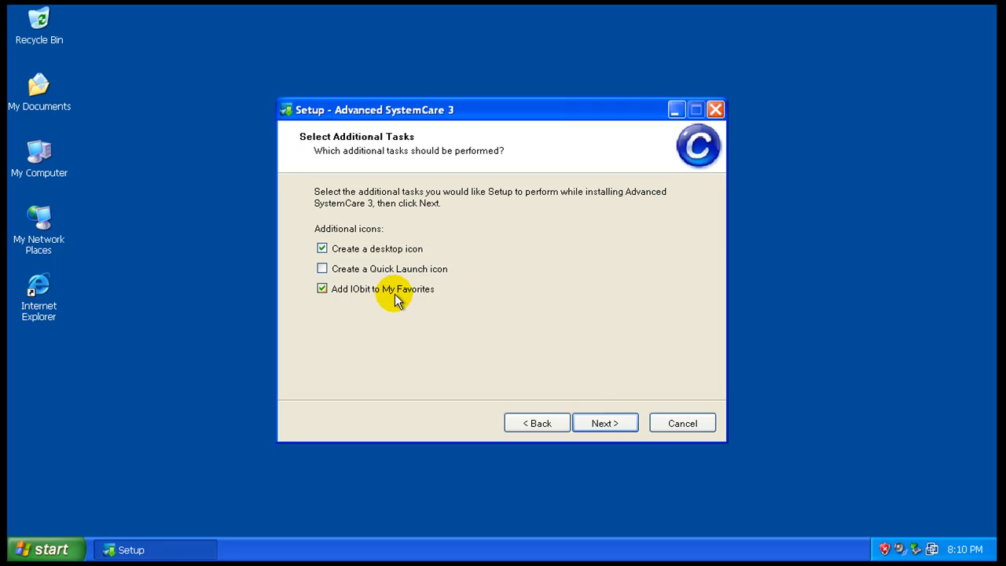
left_click(322, 289)
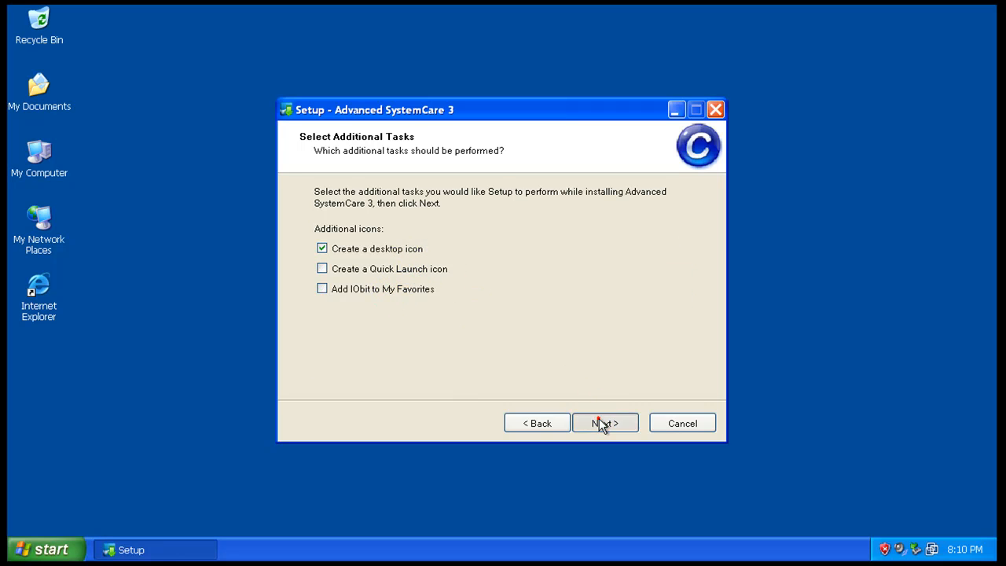
left_click(605, 422)
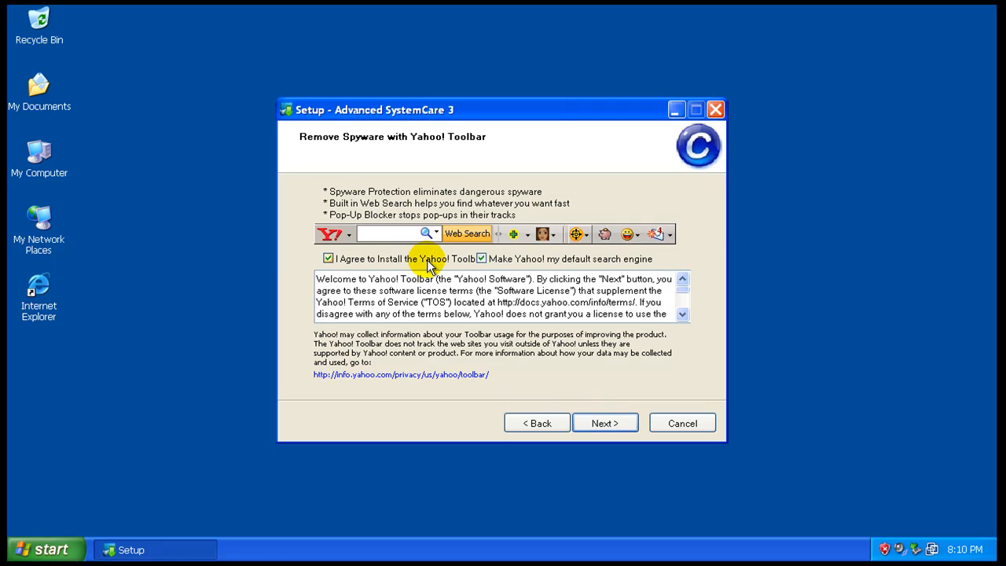
left_click(328, 258)
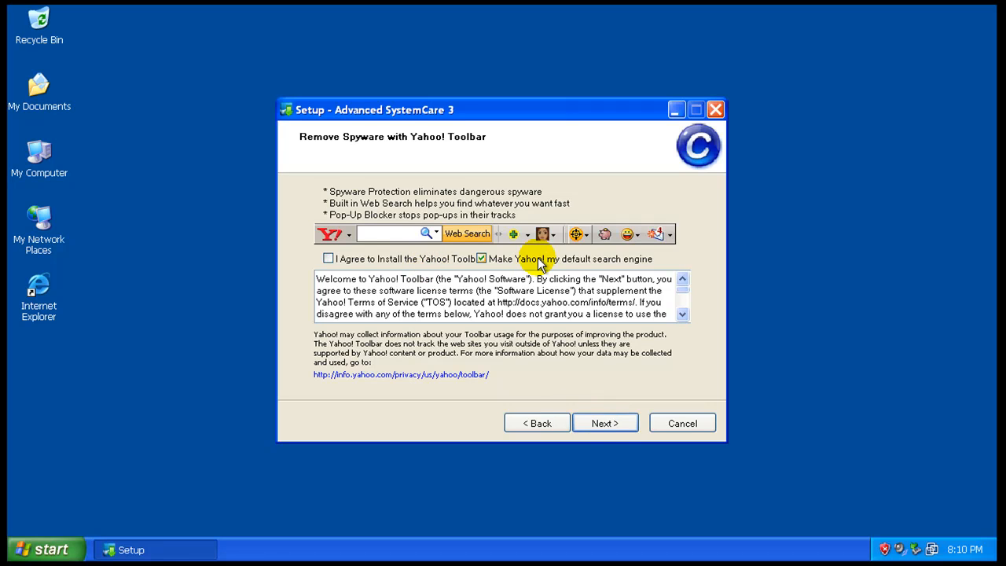
left_click(605, 423)
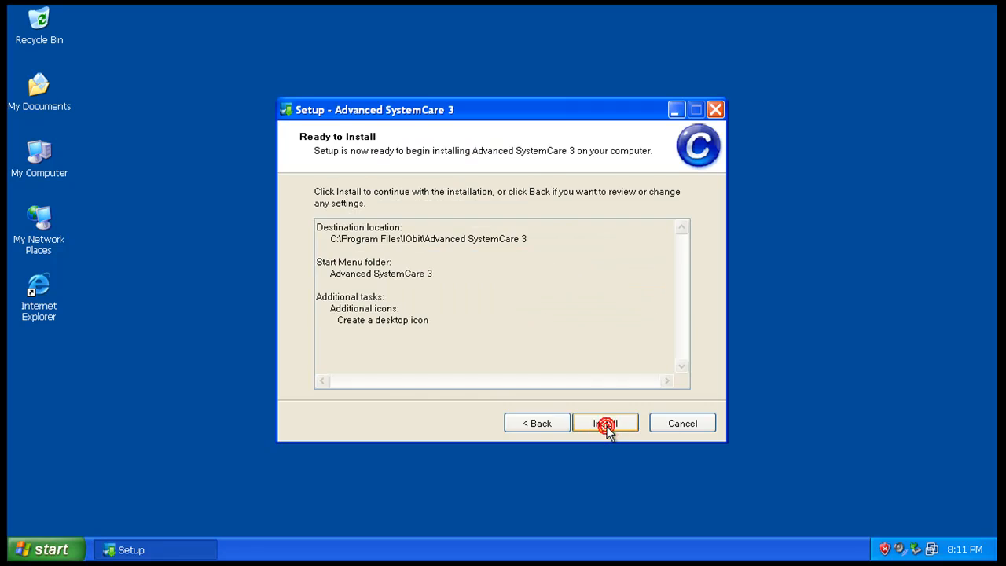
left_click(605, 423)
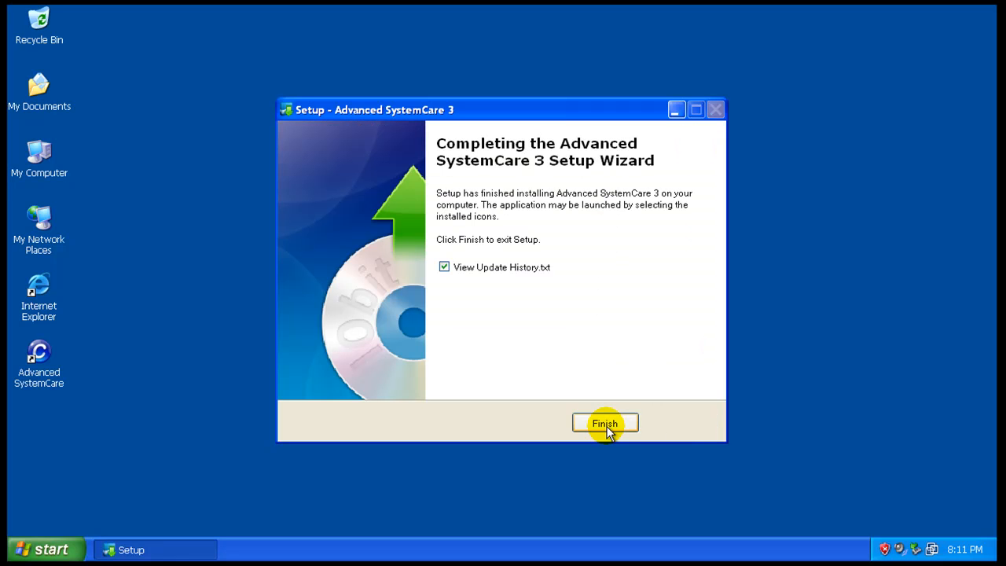
left_click(443, 266)
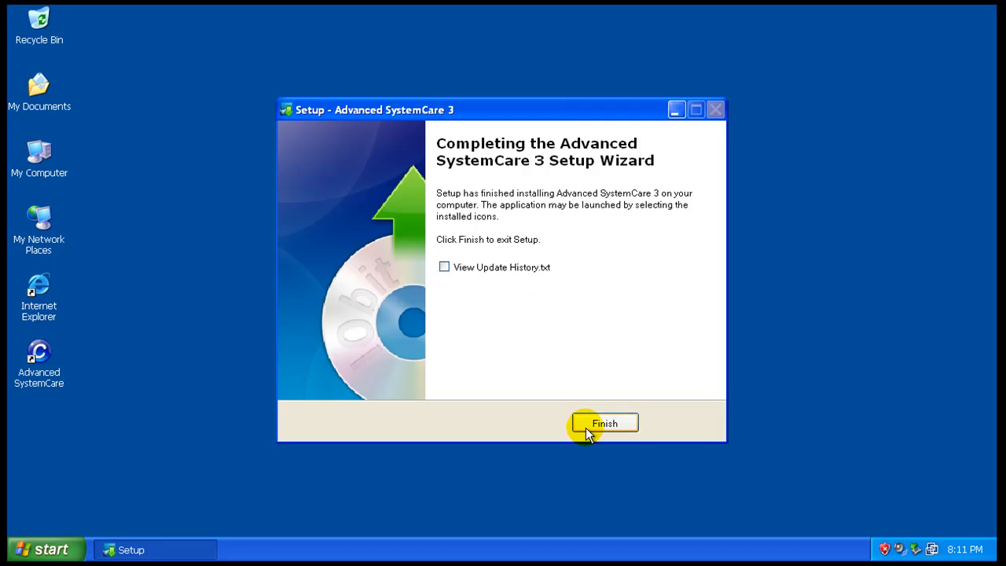
- Finish setup and close the Quick Start Guide page in Internet Explorer
left_click(604, 422)
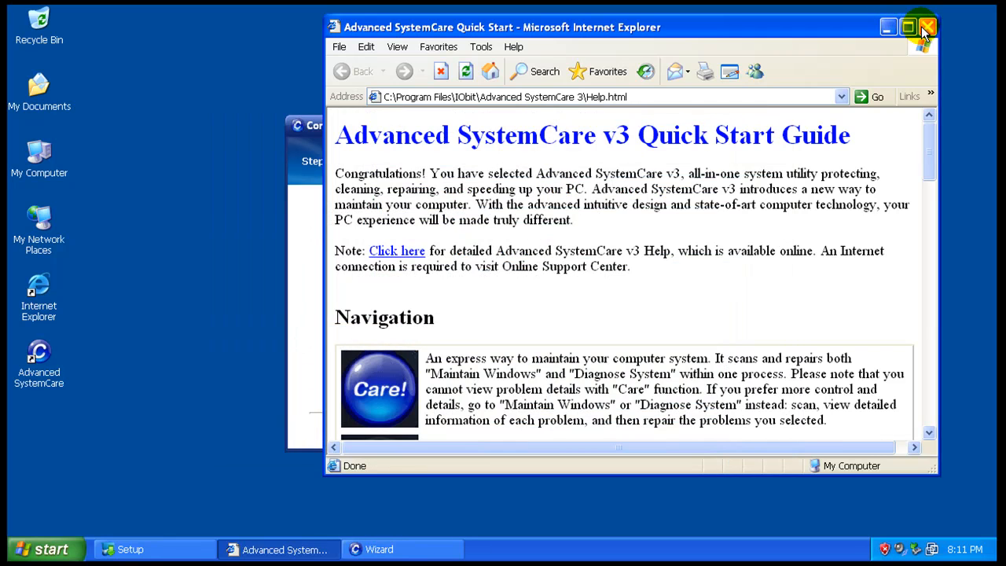
left_click(924, 24)
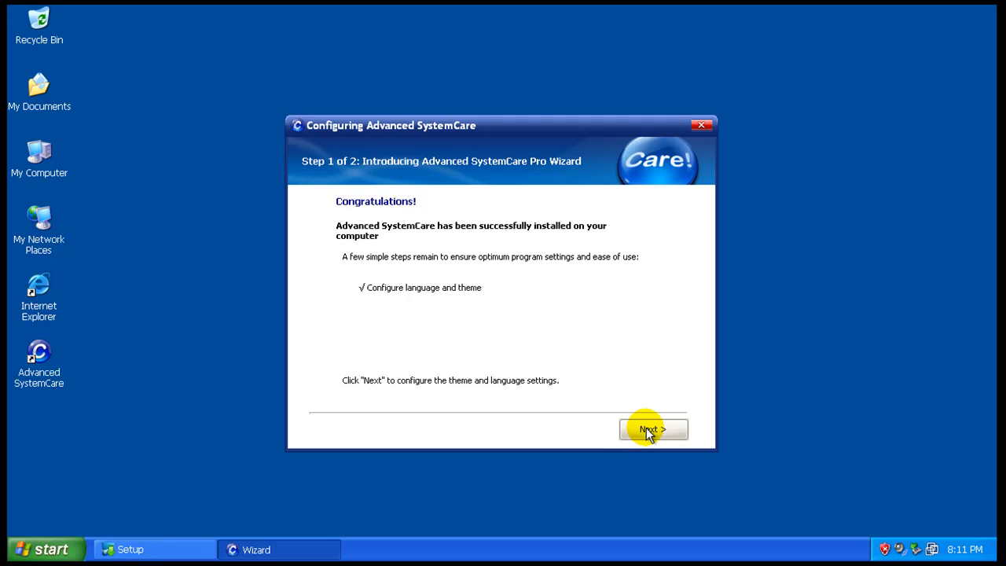
- Finish the configuration wizard with the Black theme and English language
left_click(653, 430)
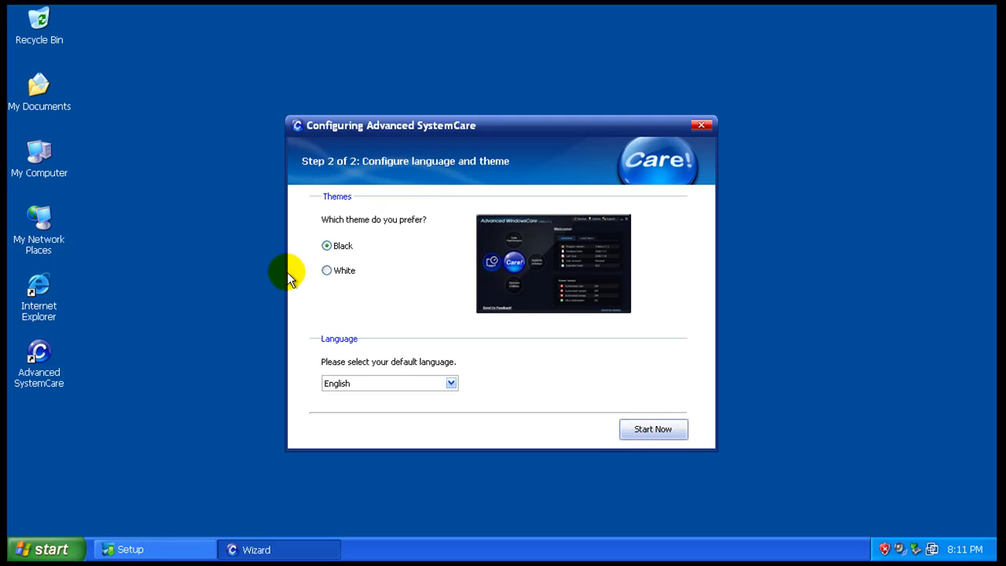
left_click(326, 271)
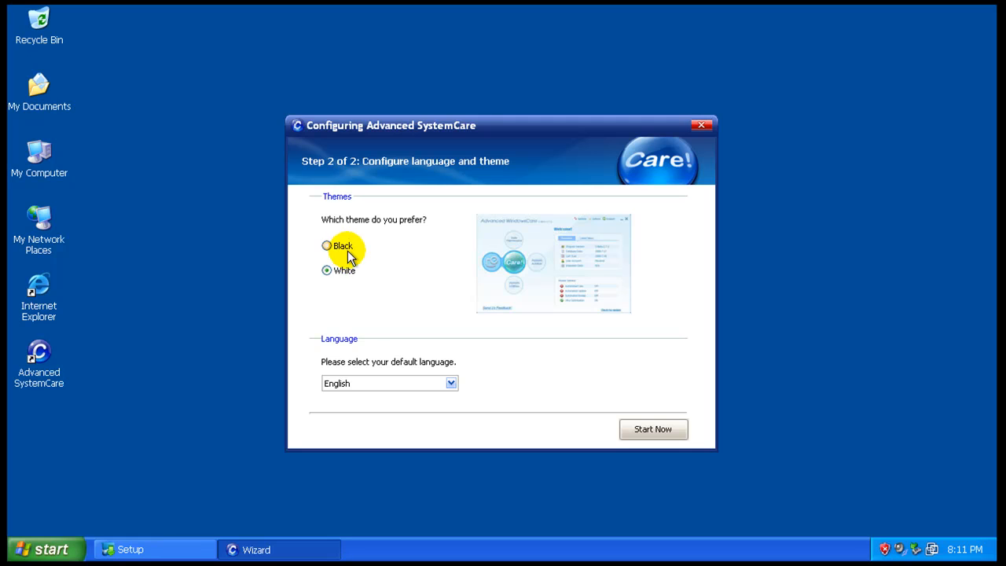
left_click(326, 245)
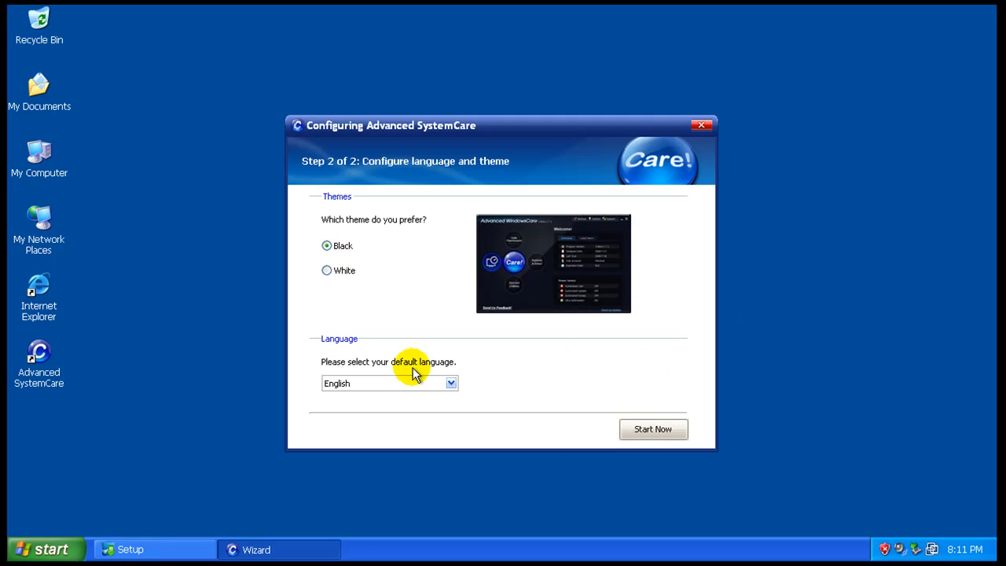
left_click(450, 383)
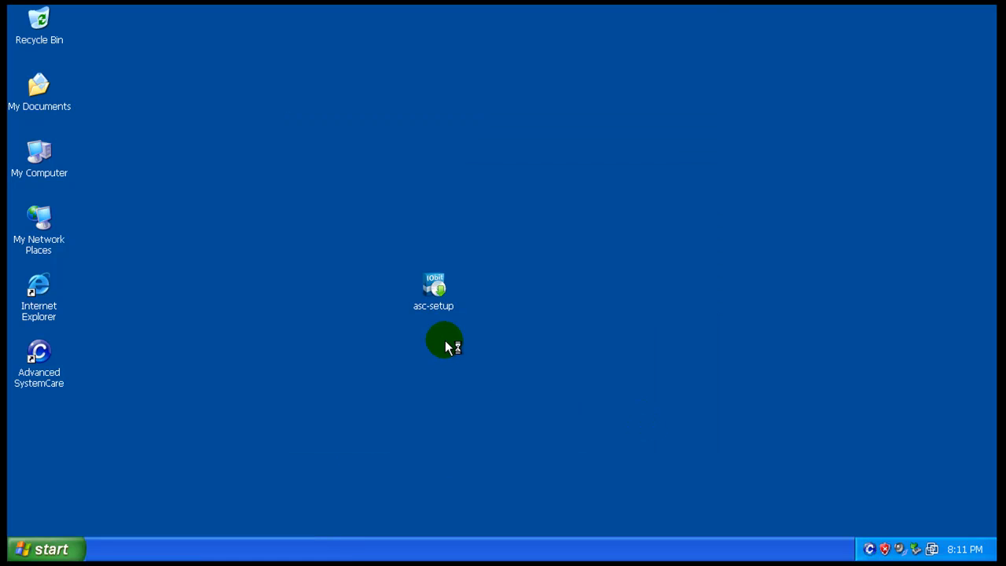
mouse_move(595, 344)
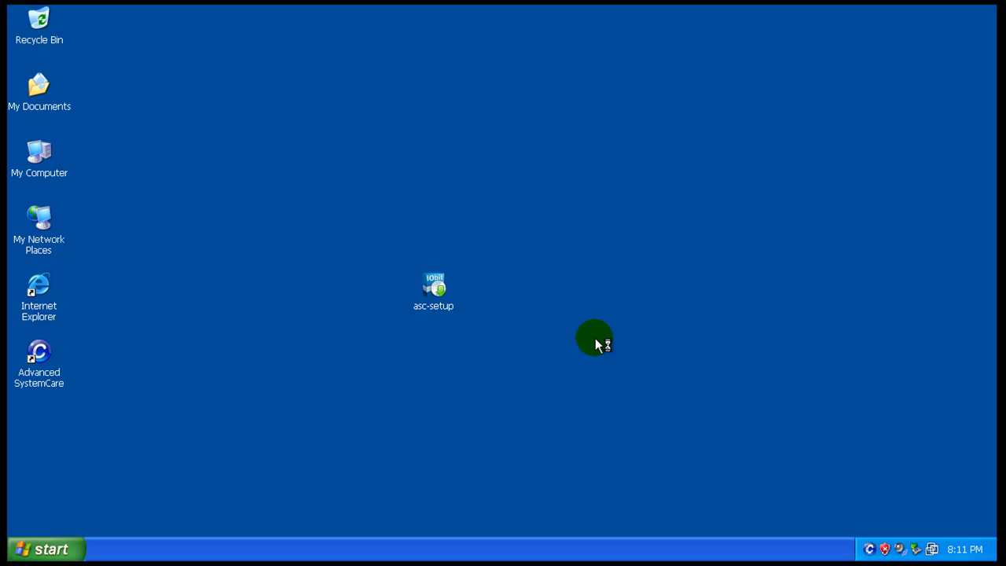
mouse_move(812, 360)
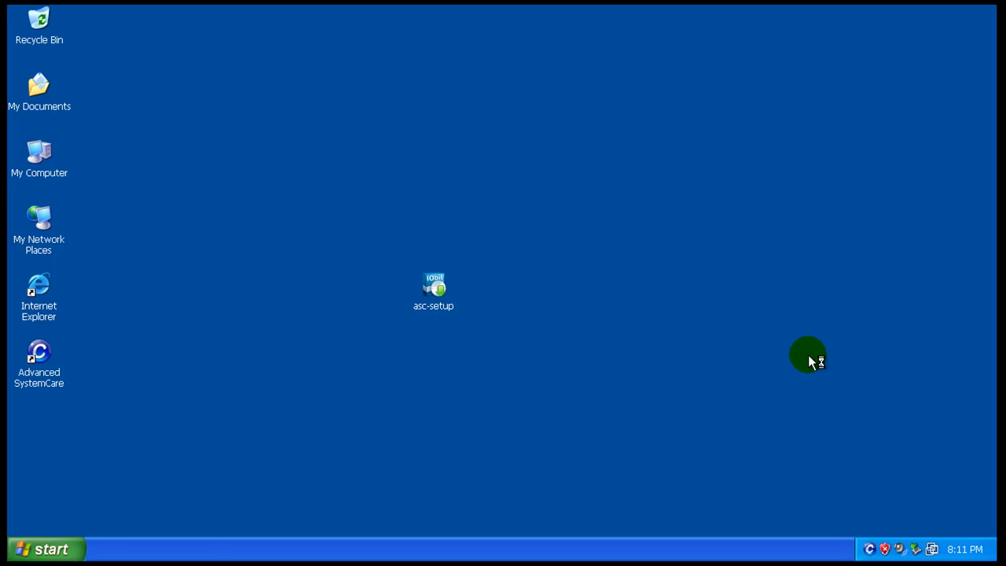
- Open Advanced SystemCare 3 and answer the restore-point recommendation
double_click(435, 287)
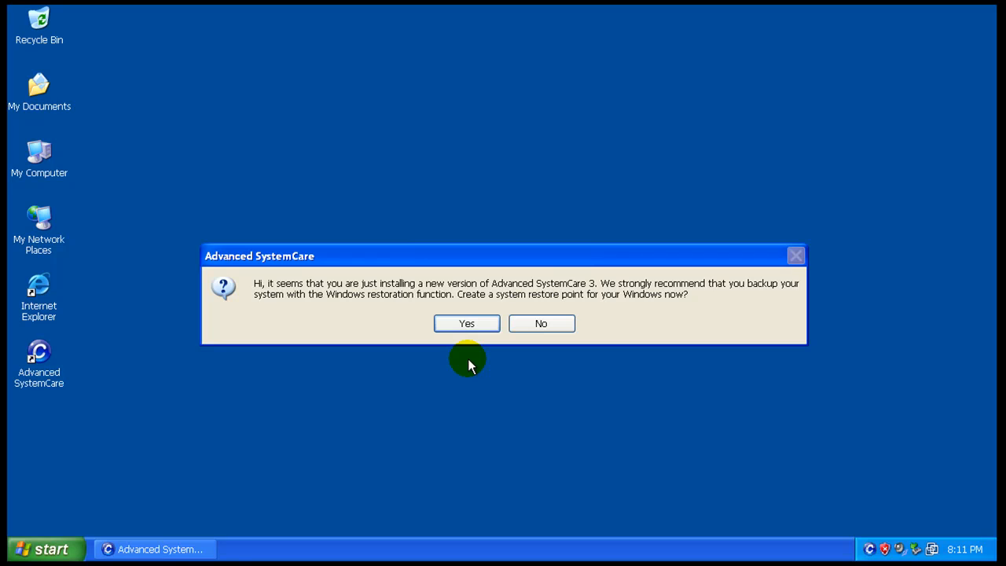
mouse_move(486, 337)
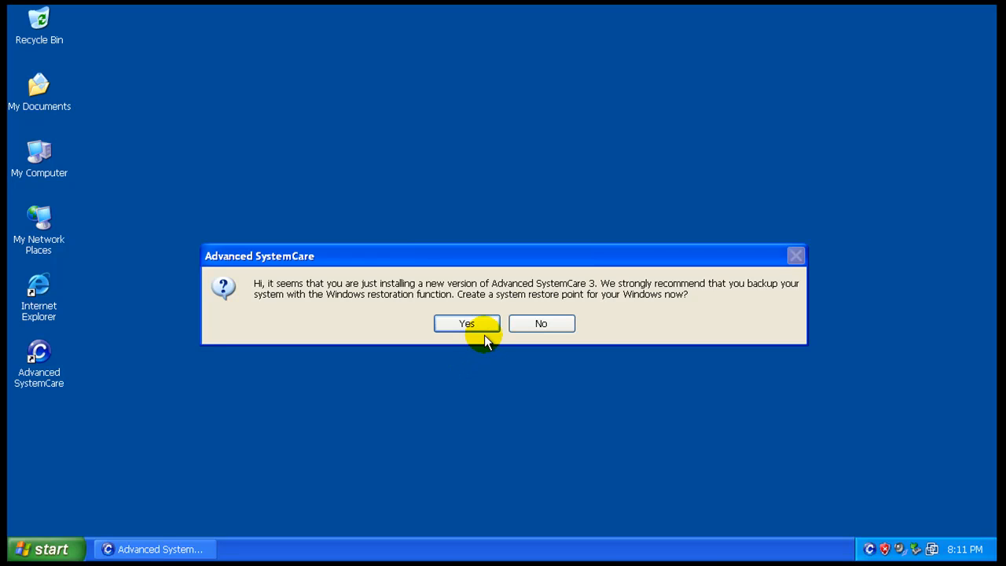
mouse_move(485, 323)
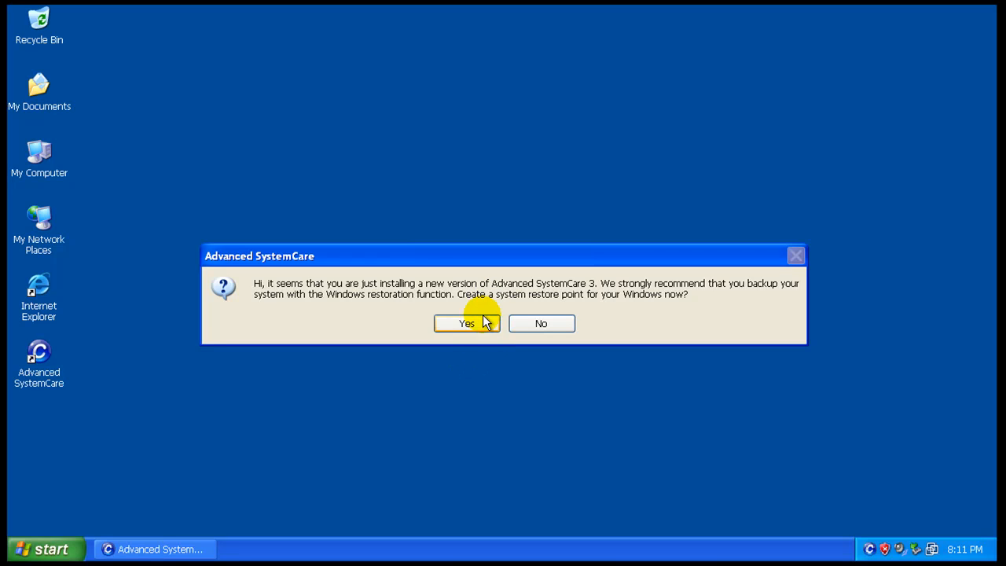
mouse_move(618, 307)
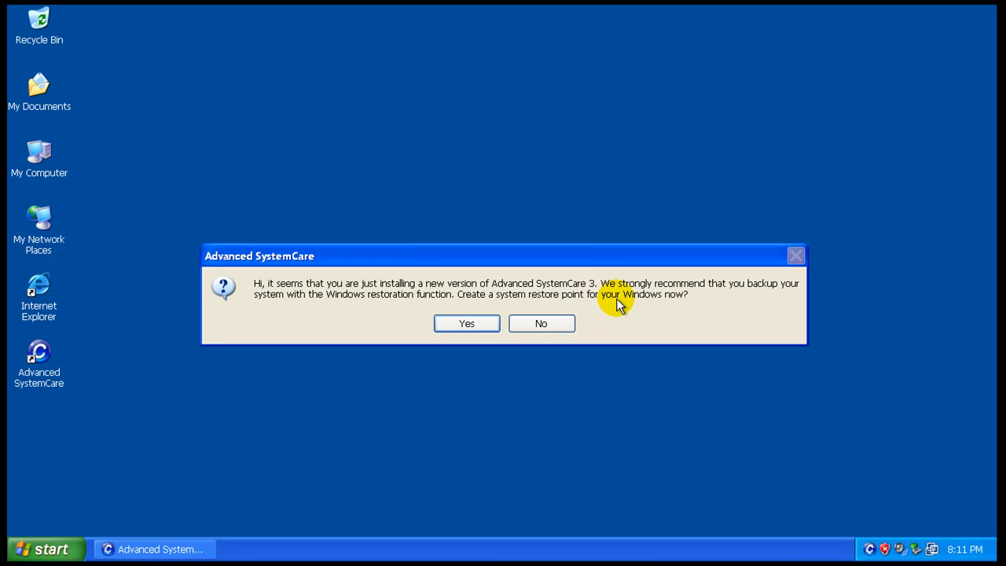
left_click(542, 323)
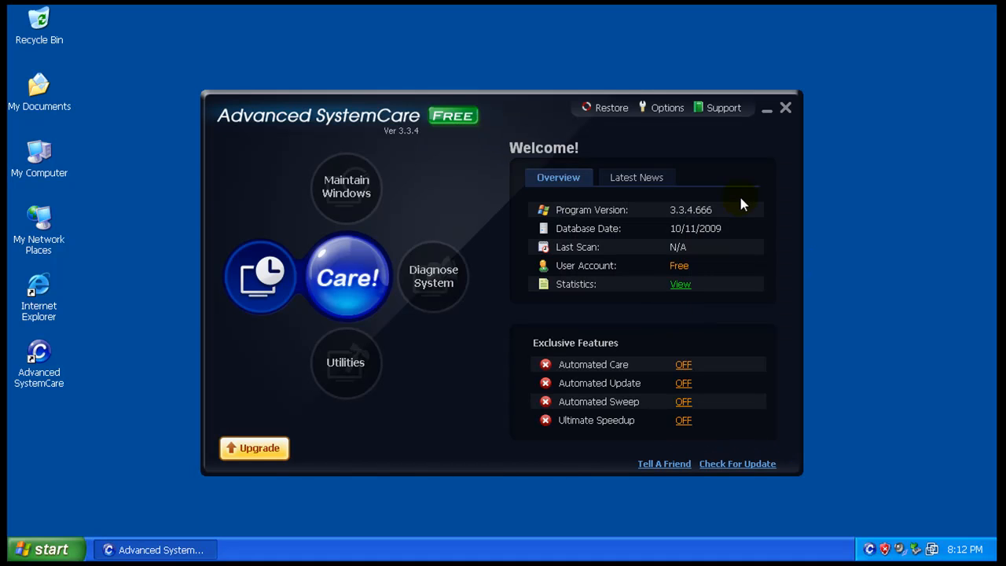
- Open the Maintain Windows panel and scan with all four checks enabled
left_click(637, 177)
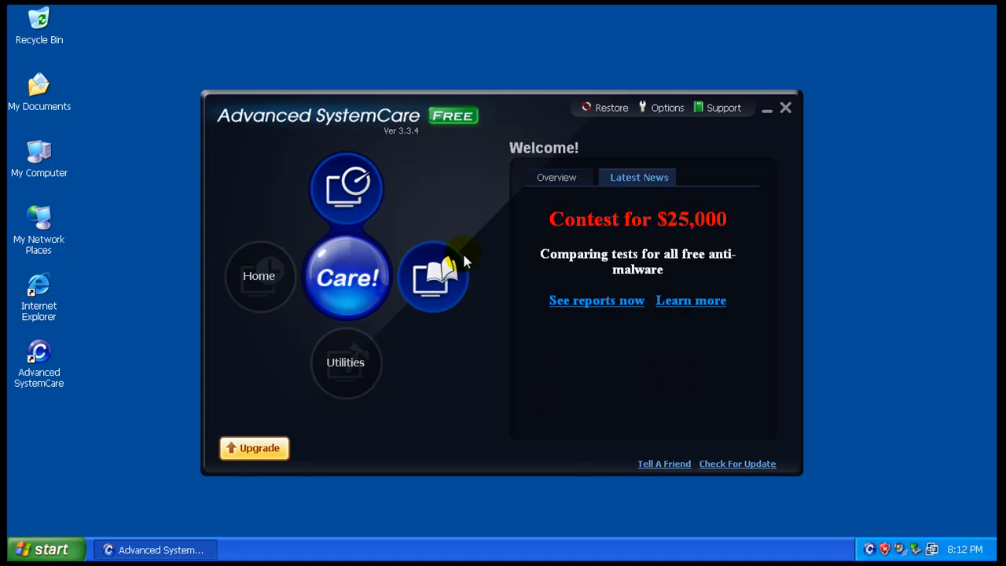
left_click(434, 278)
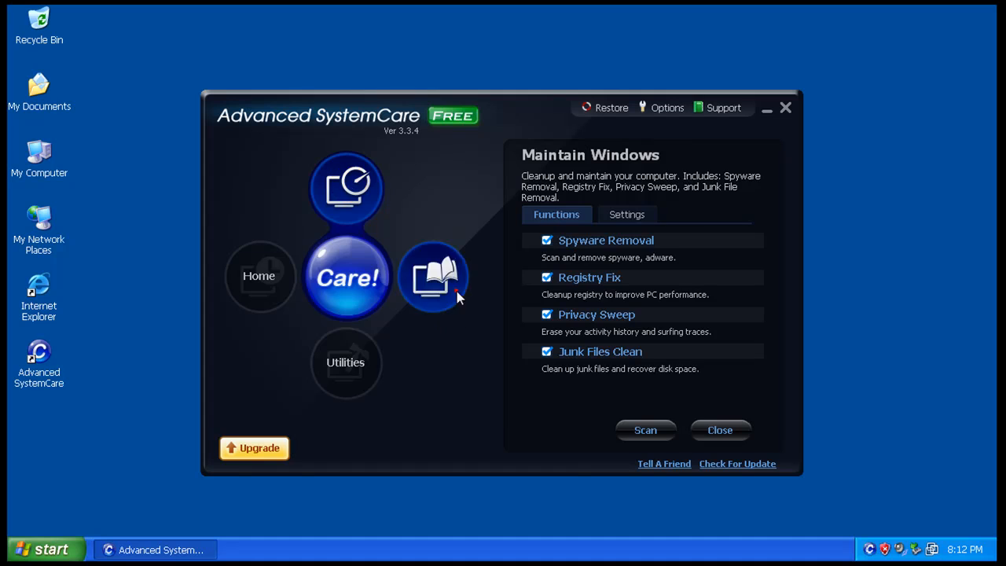
left_click(647, 430)
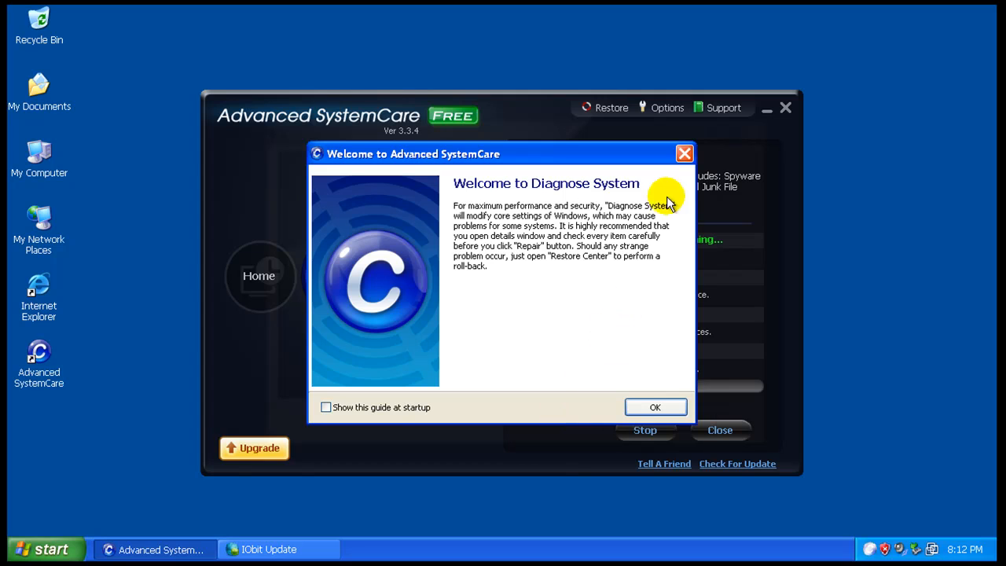
mouse_move(684, 154)
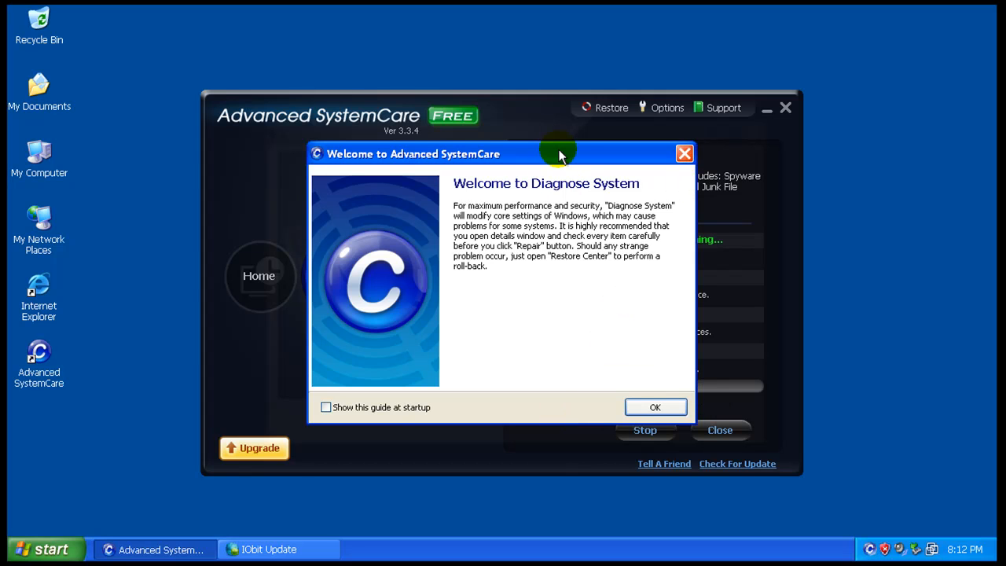
mouse_move(720, 430)
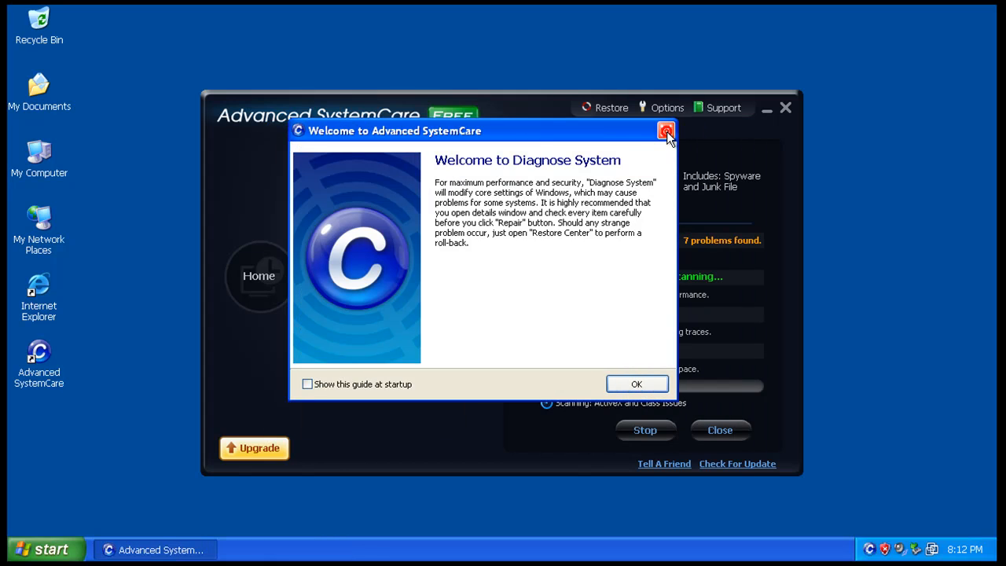
mouse_move(338, 384)
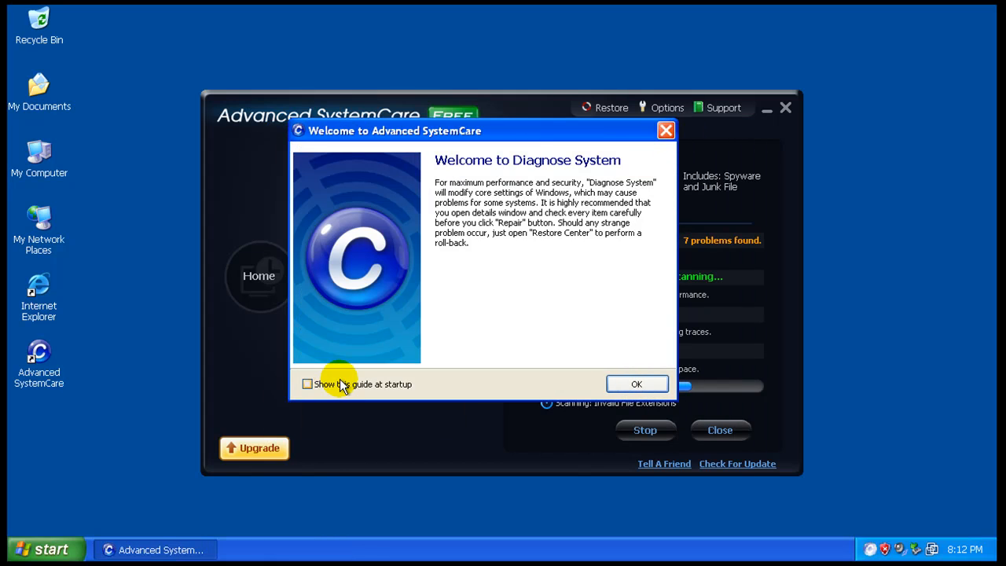
mouse_move(546, 108)
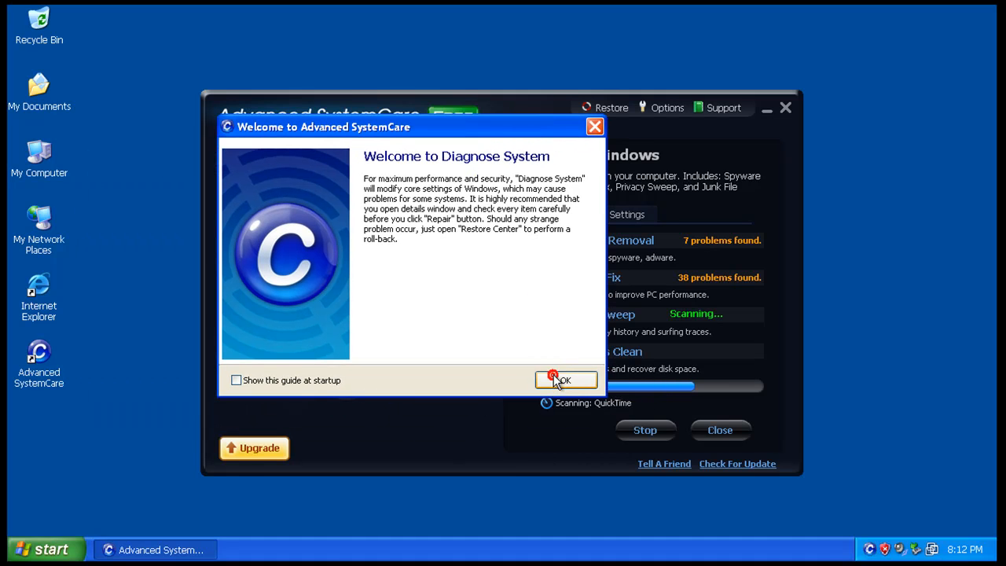
- Dismiss the Welcome to Diagnose System guide while the scan completes
left_click(566, 380)
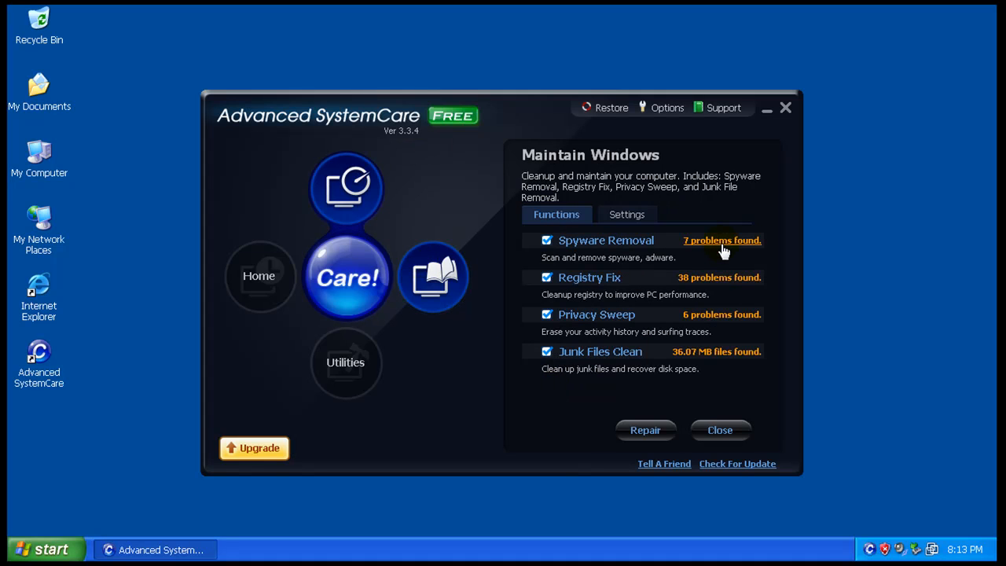
mouse_move(382, 227)
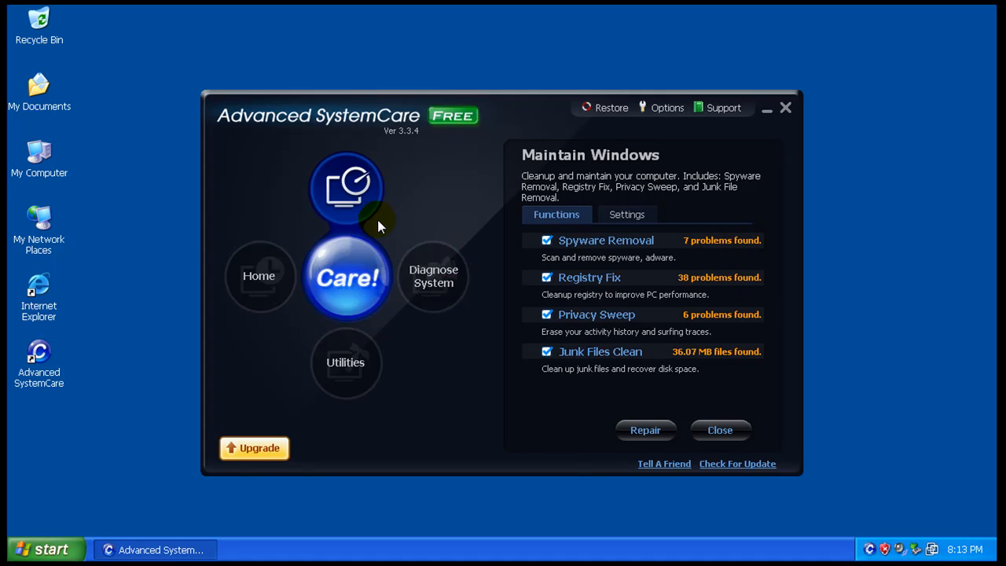
mouse_move(731, 251)
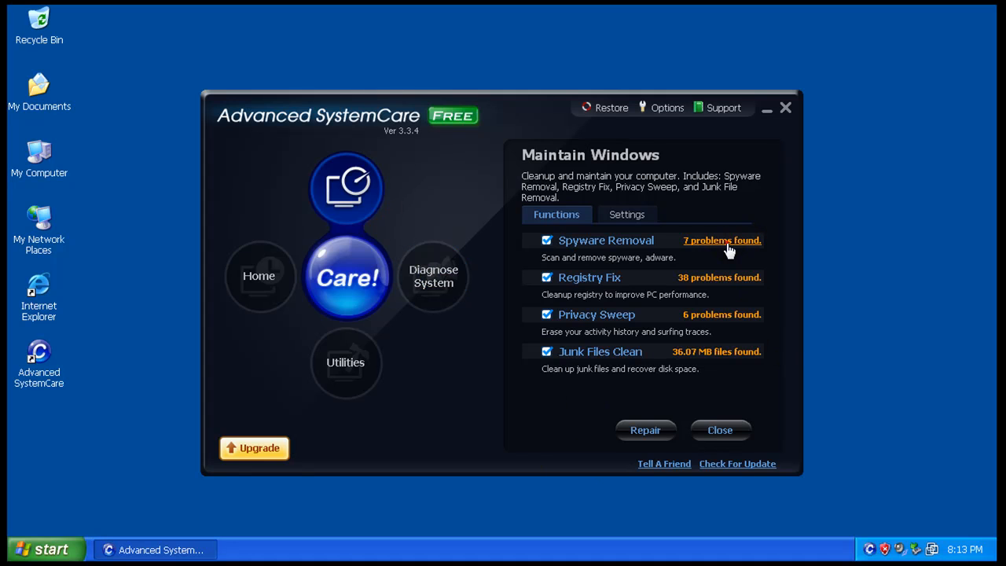
left_click(721, 240)
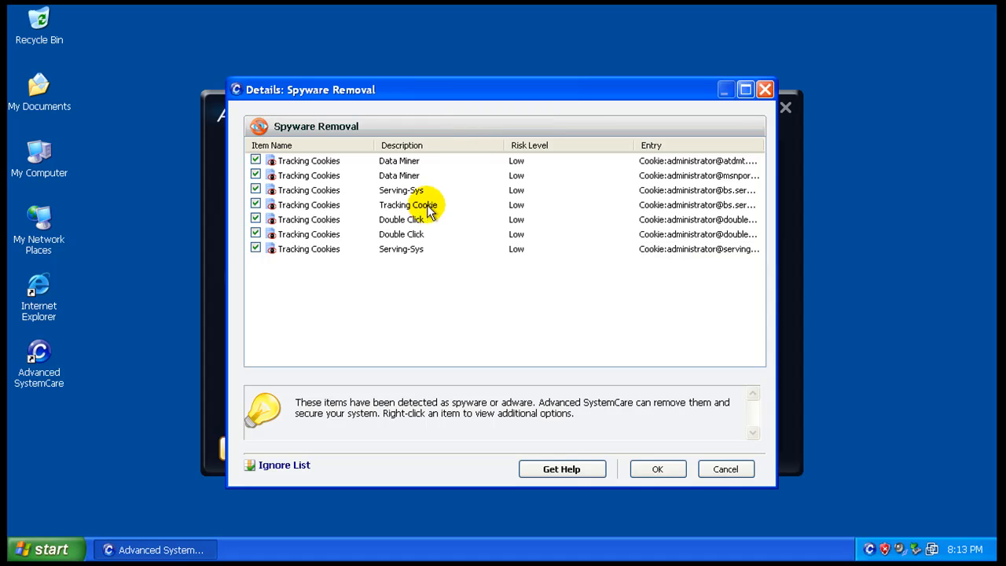
mouse_move(763, 92)
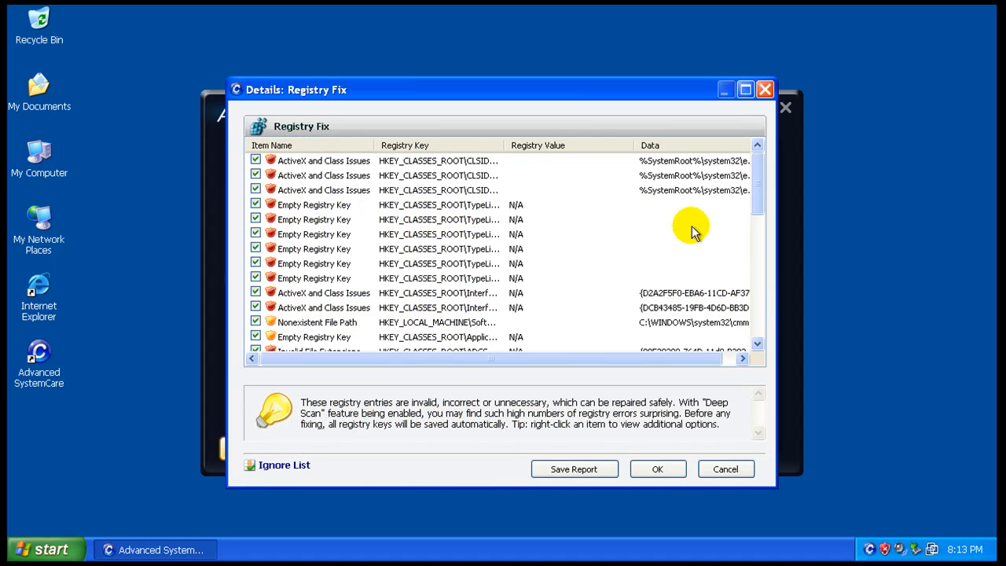
mouse_move(758, 187)
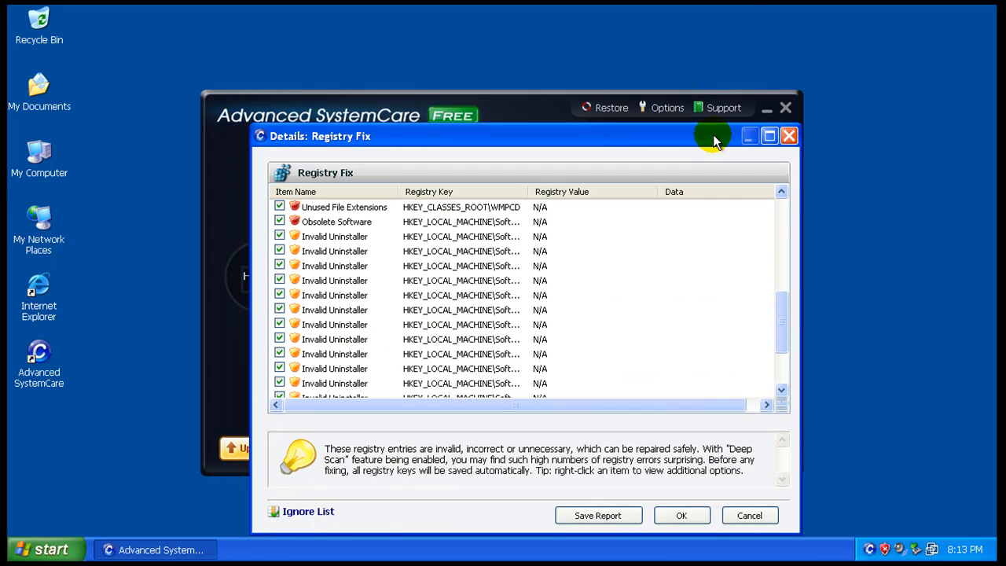
left_click(790, 137)
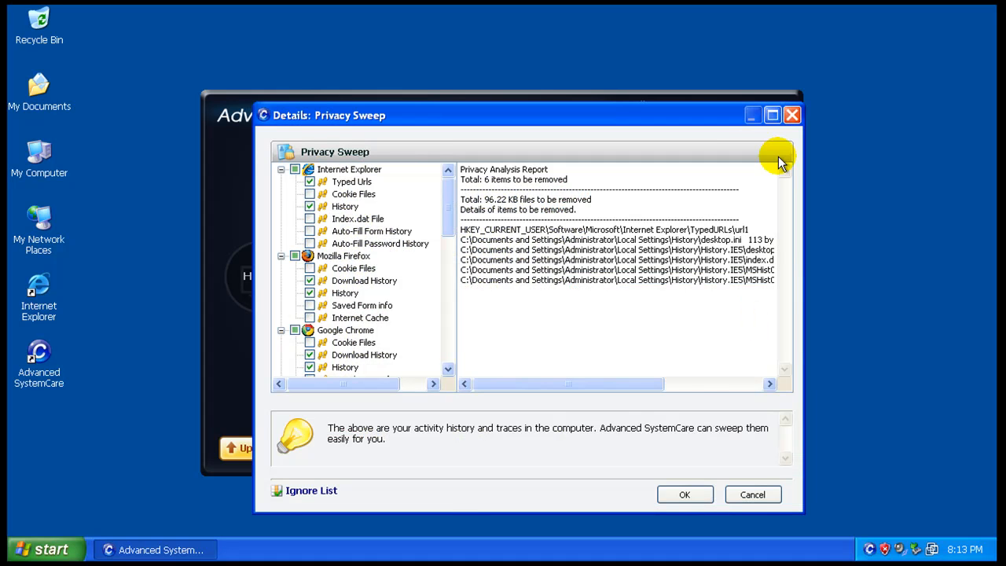
mouse_move(773, 170)
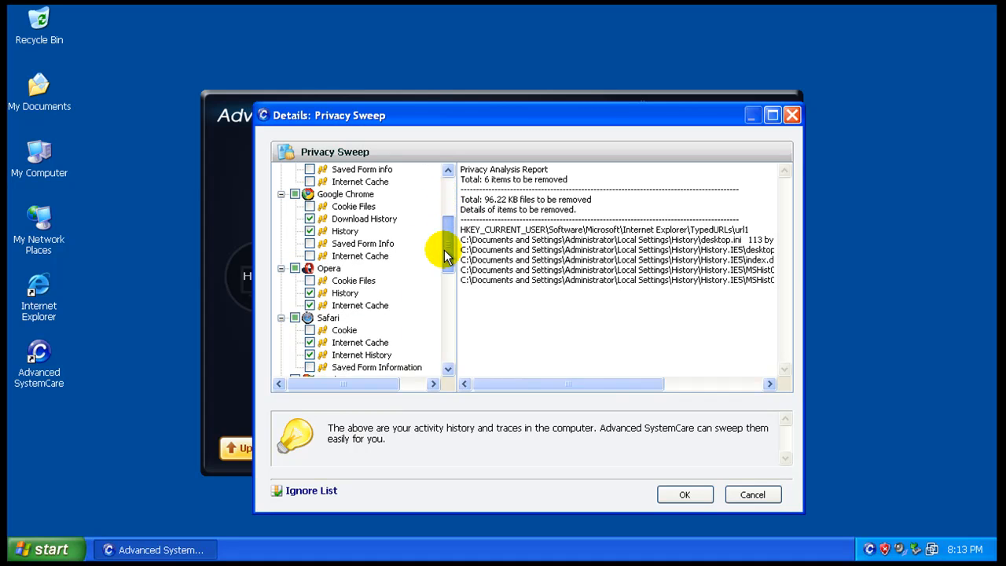
scroll("down", 3)
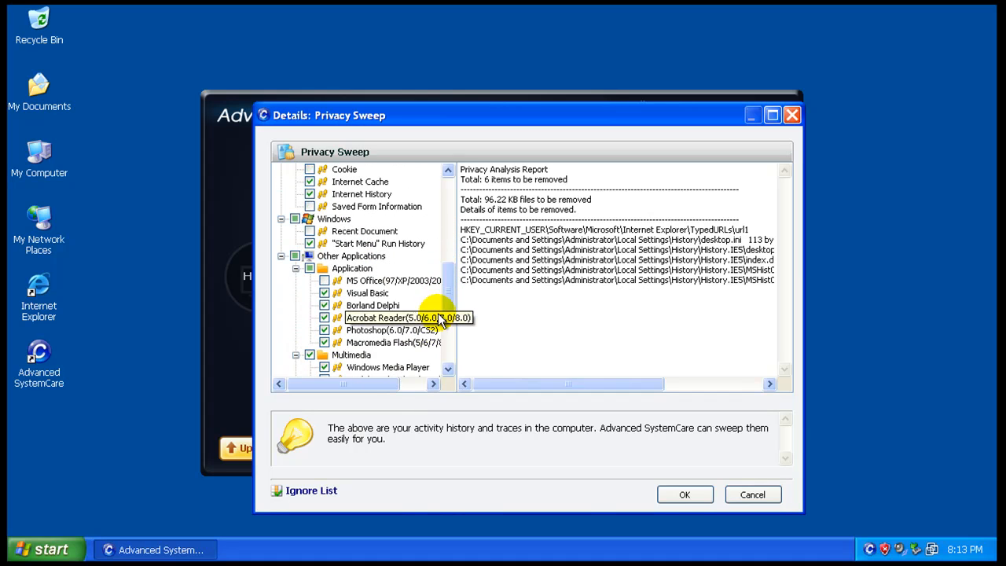
scroll("down", 3)
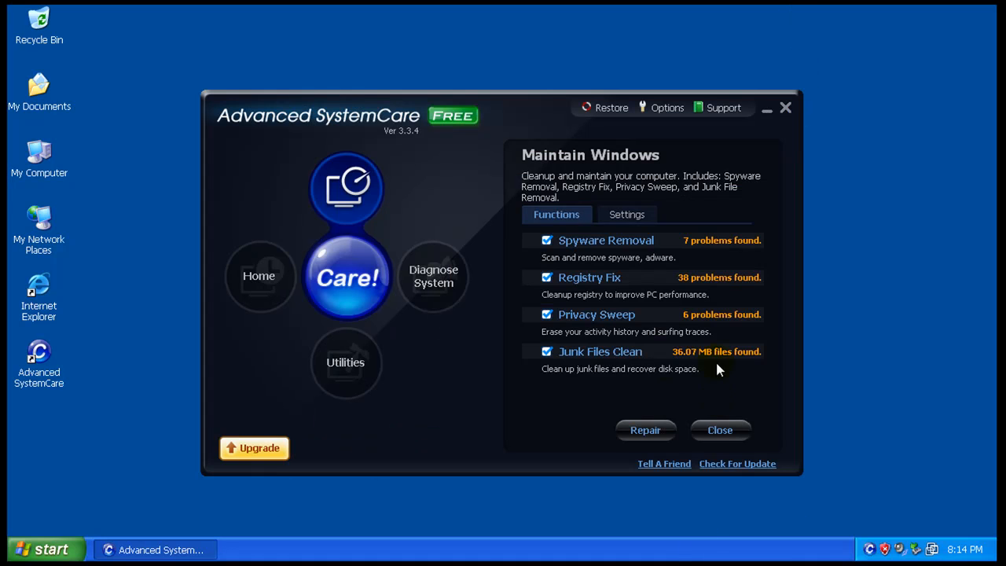
- Try the PRO-only Registry Fix deep scan, stay on free edition, then show Utilities
left_click(434, 276)
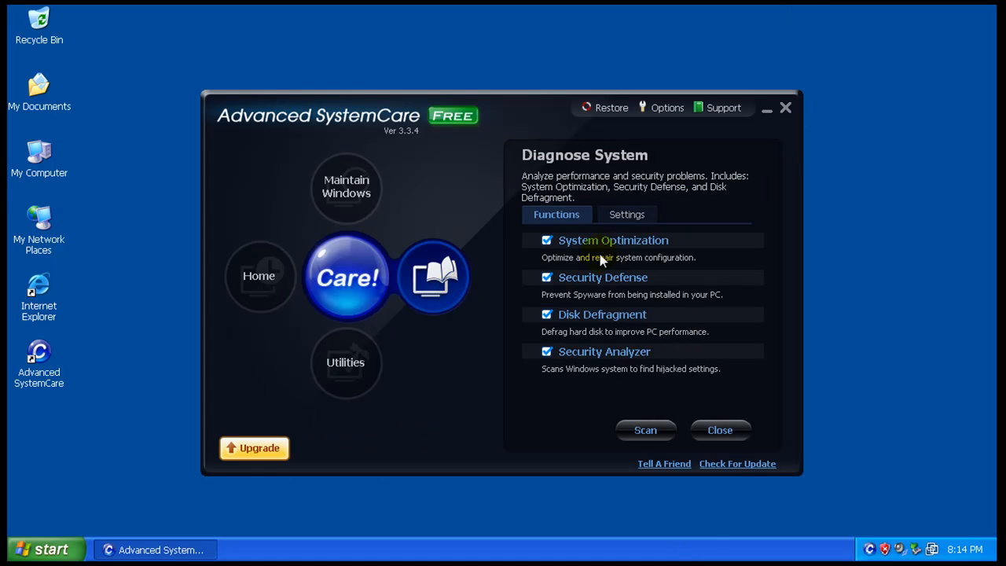
mouse_move(673, 266)
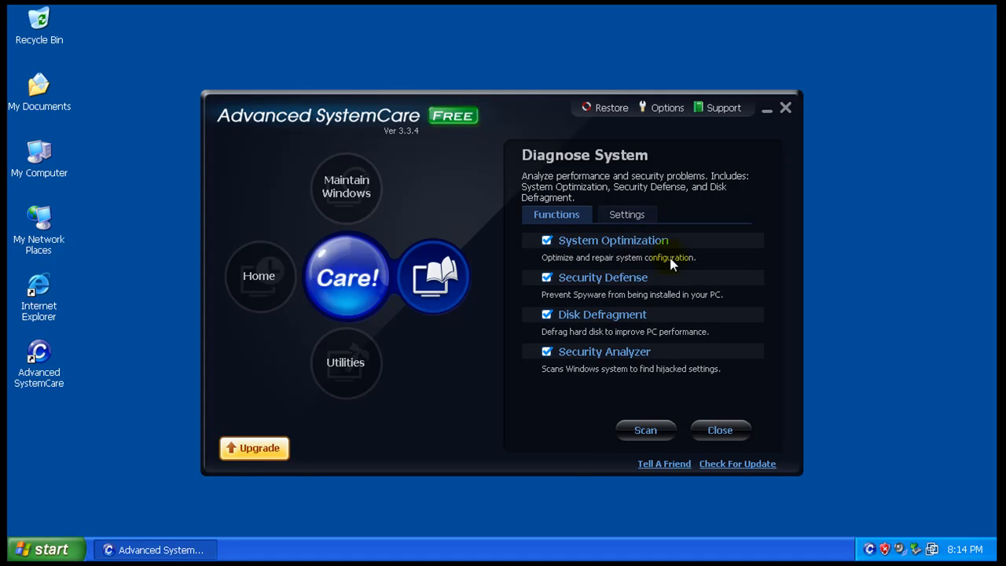
mouse_move(709, 268)
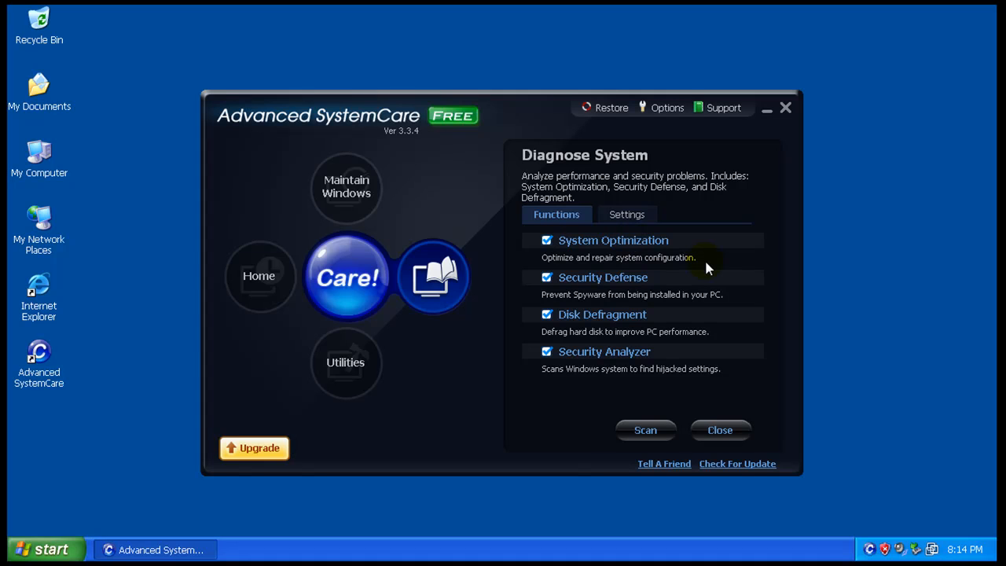
mouse_move(693, 307)
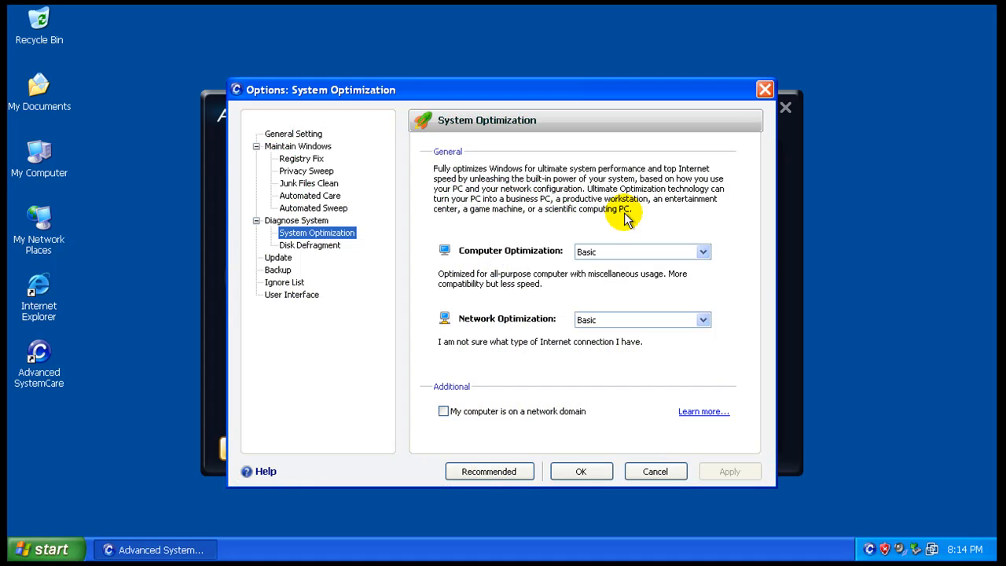
mouse_move(642, 251)
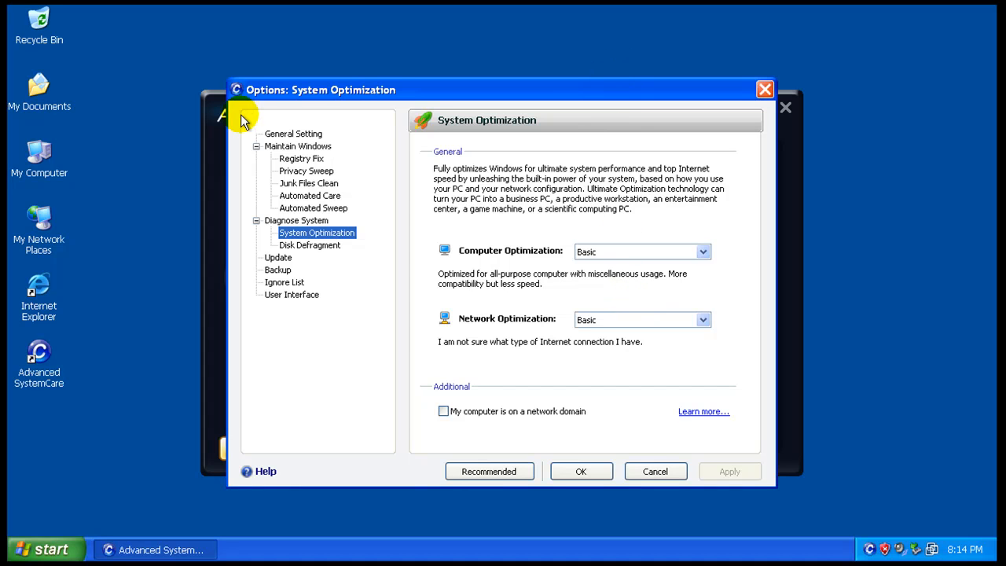
left_click(301, 158)
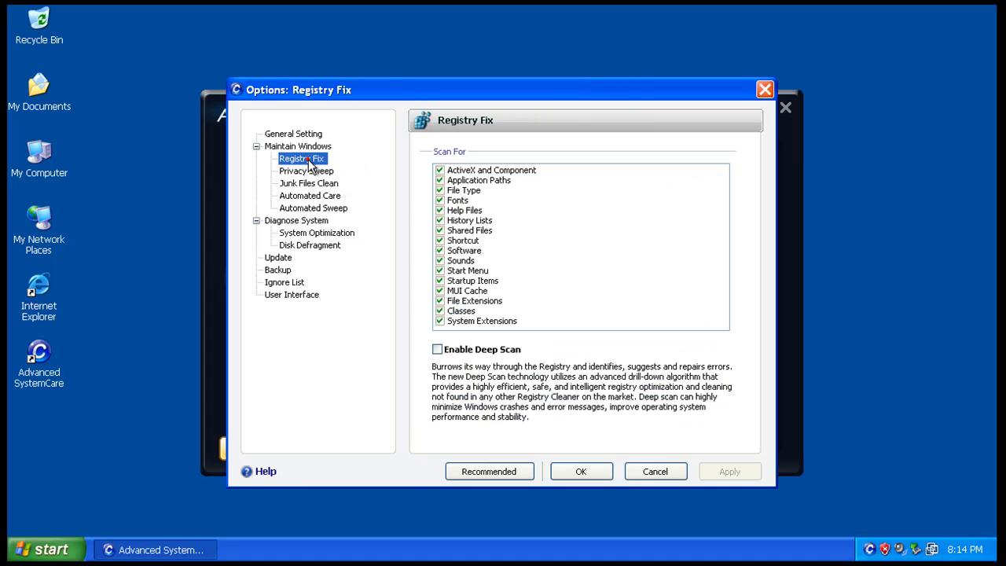
left_click(437, 349)
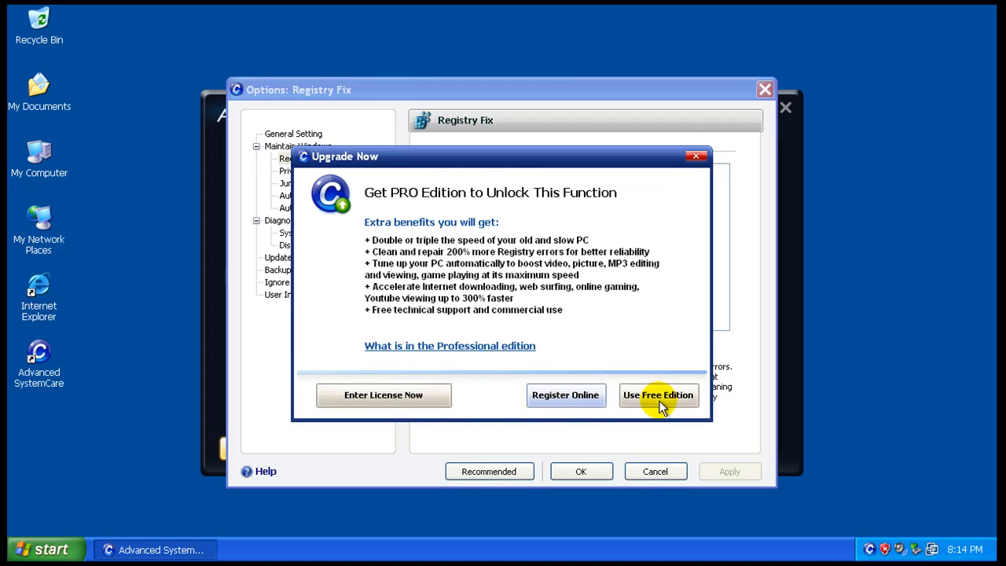
left_click(658, 396)
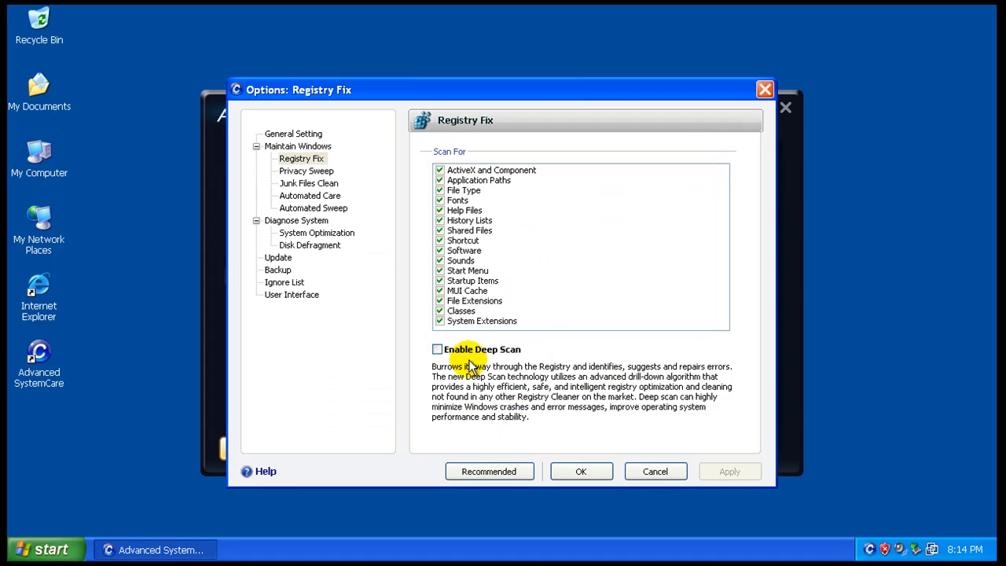
mouse_move(655, 500)
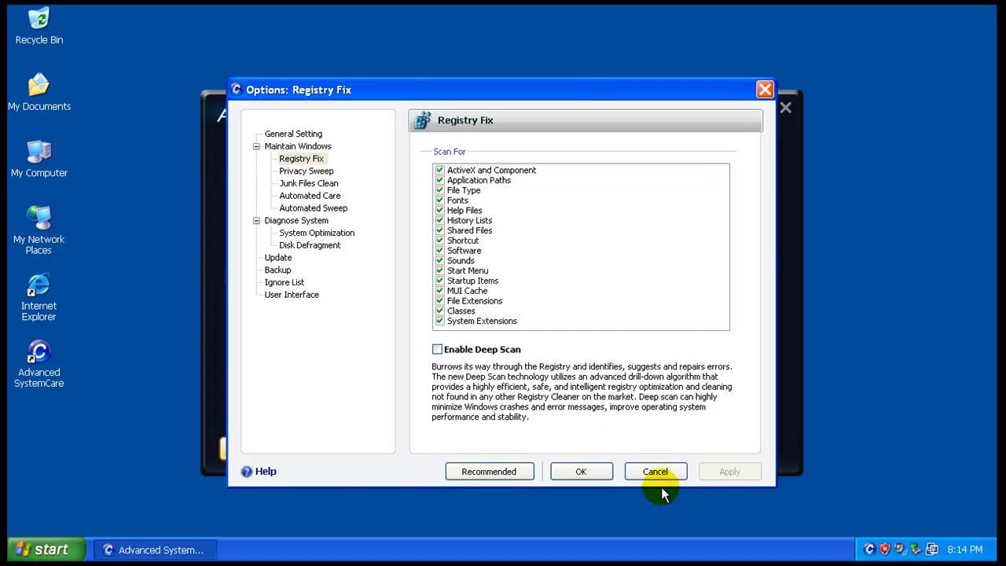
left_click(656, 471)
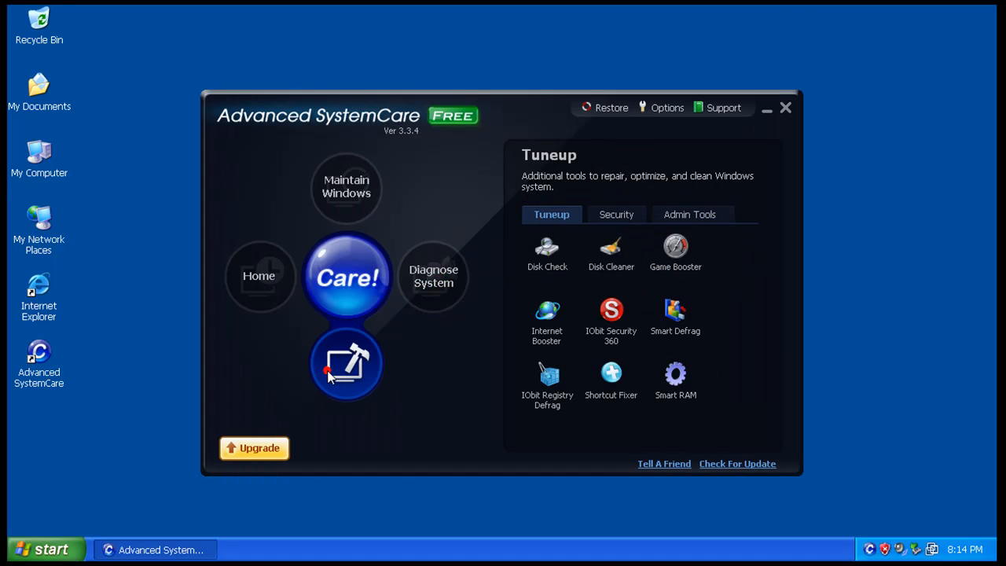
left_click(547, 247)
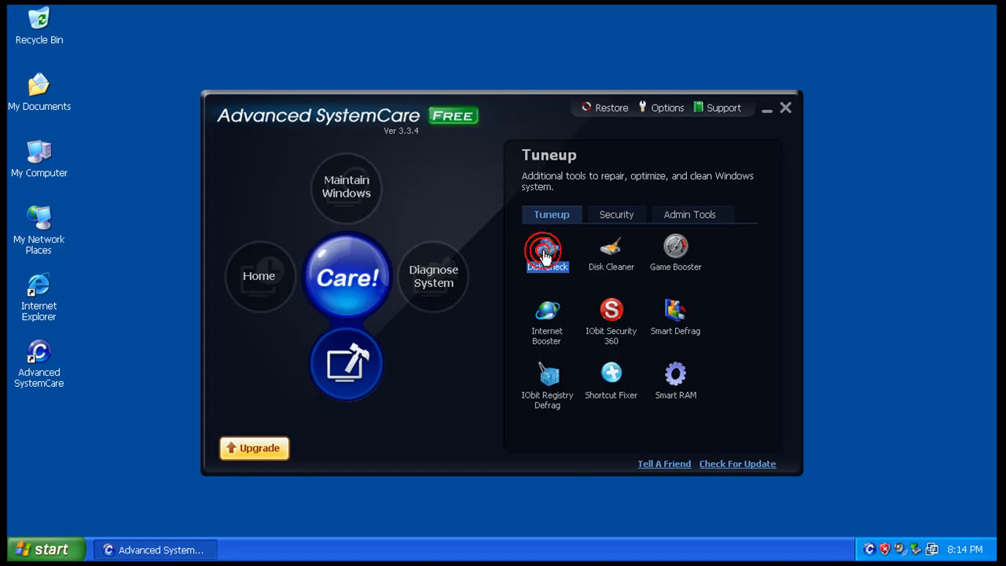
left_click(547, 250)
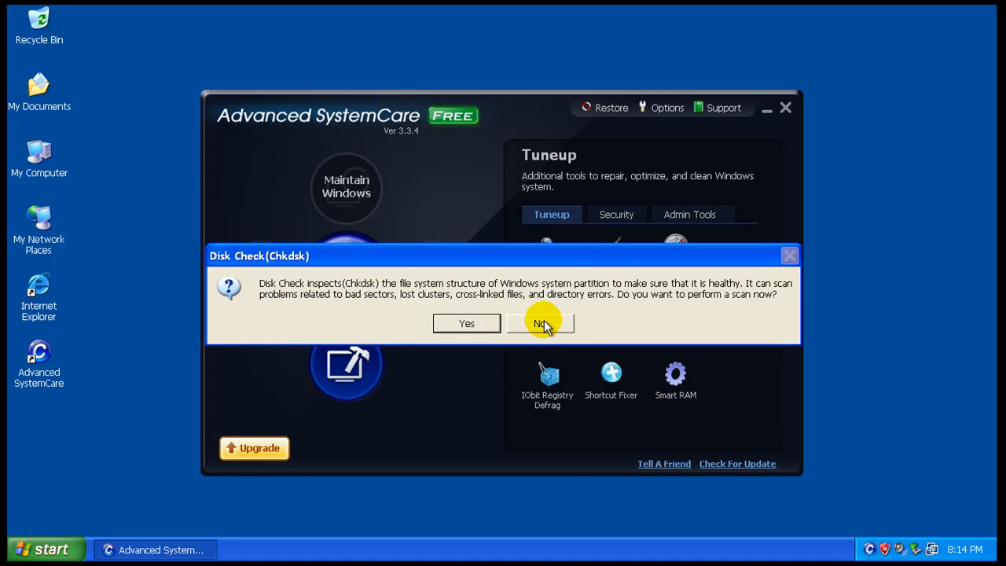
left_click(542, 323)
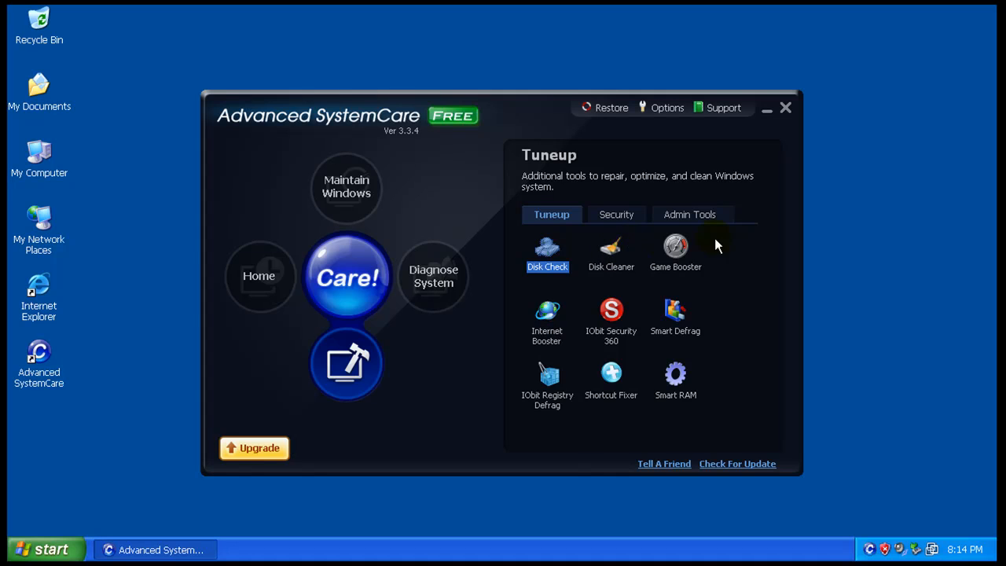
mouse_move(703, 321)
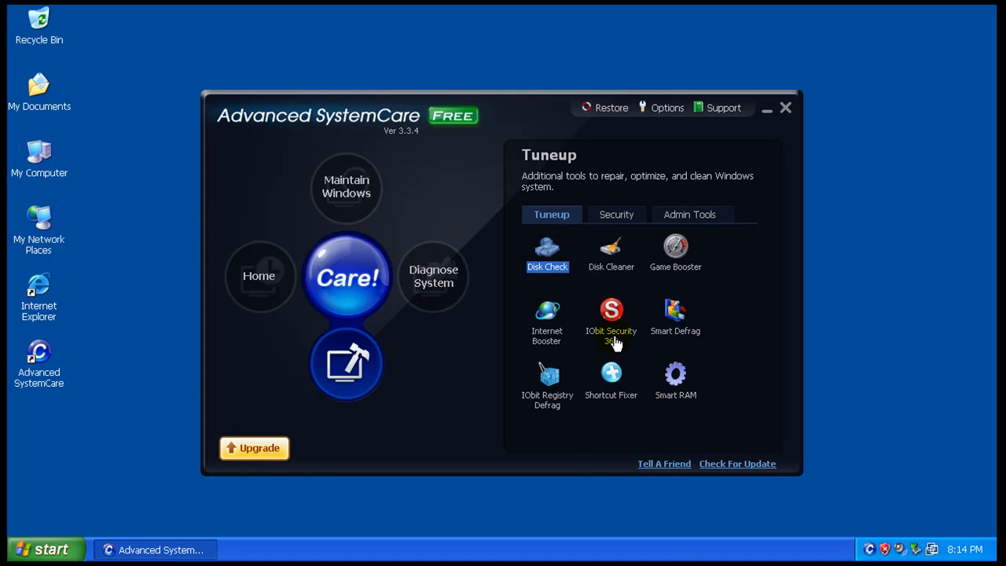
mouse_move(721, 424)
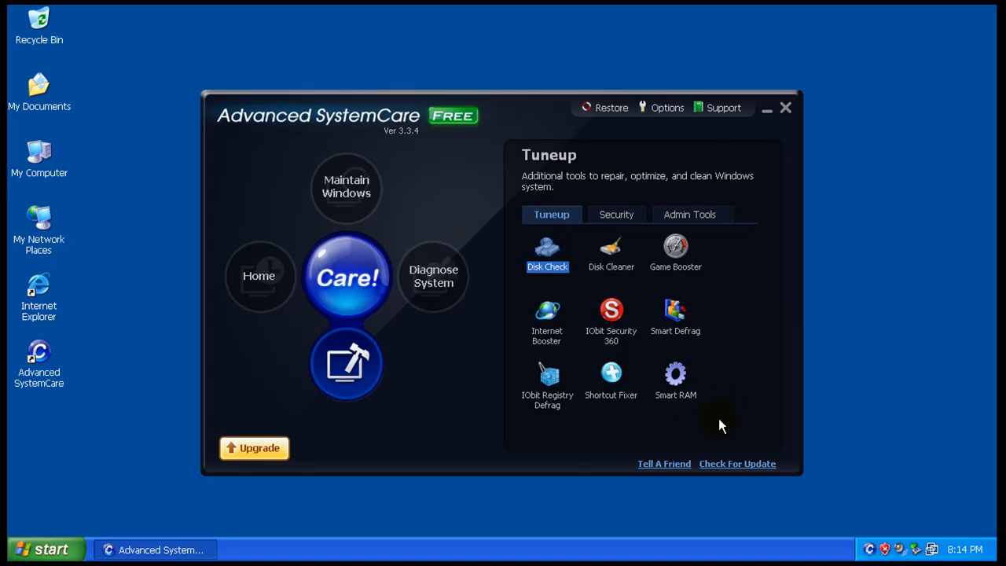
left_click(548, 374)
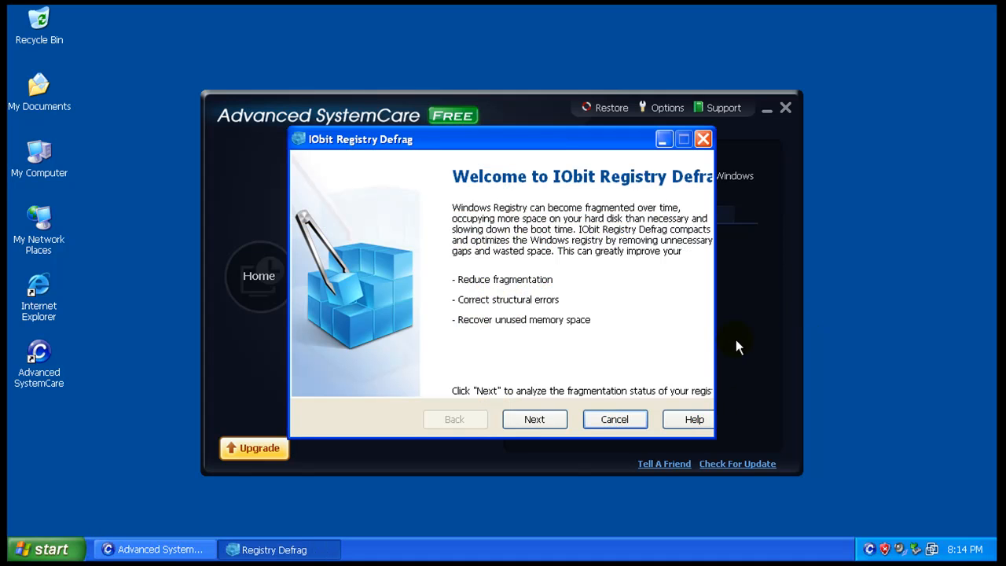
left_click(703, 138)
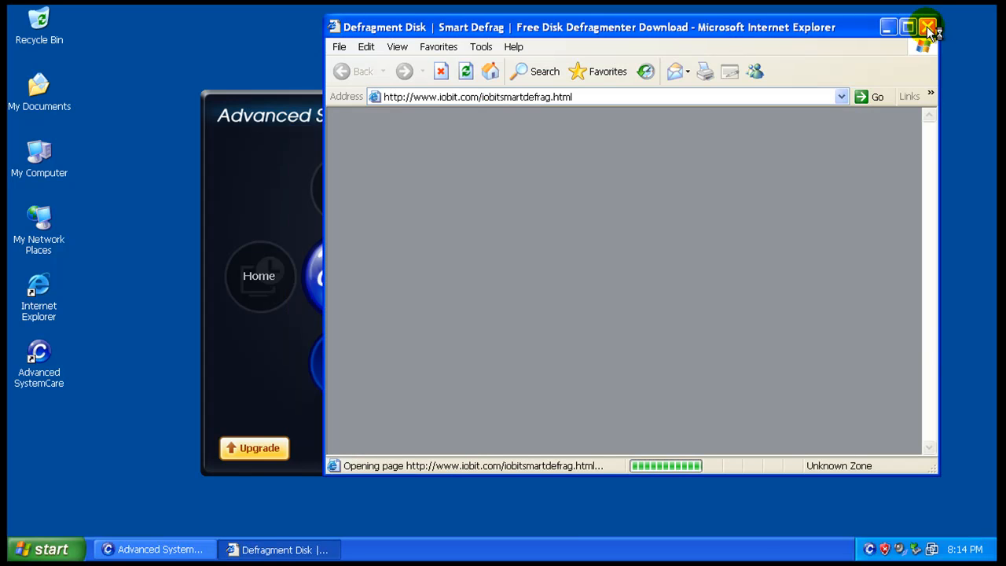
left_click(927, 24)
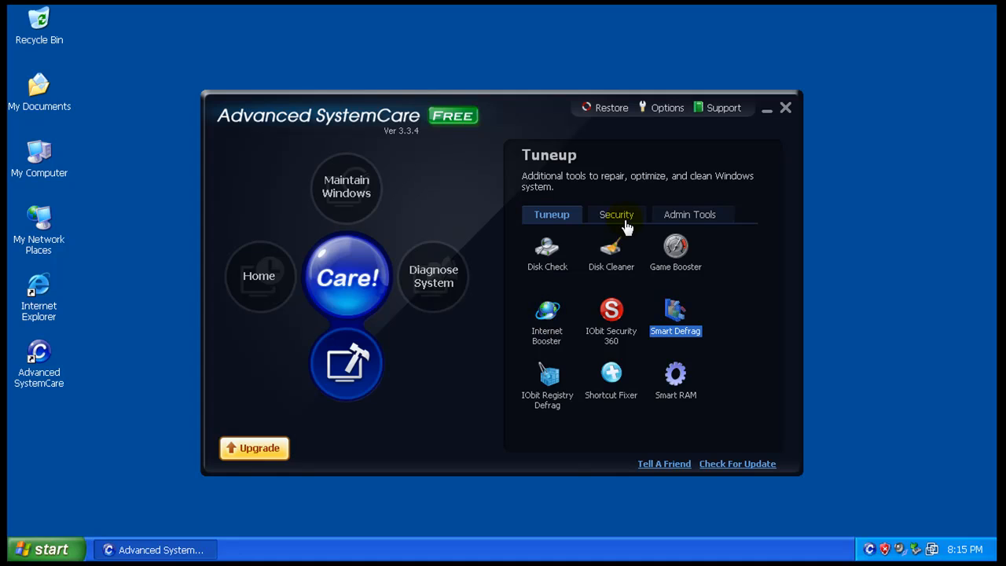
- View the Security tools list, then the Admin Tools collection
left_click(617, 214)
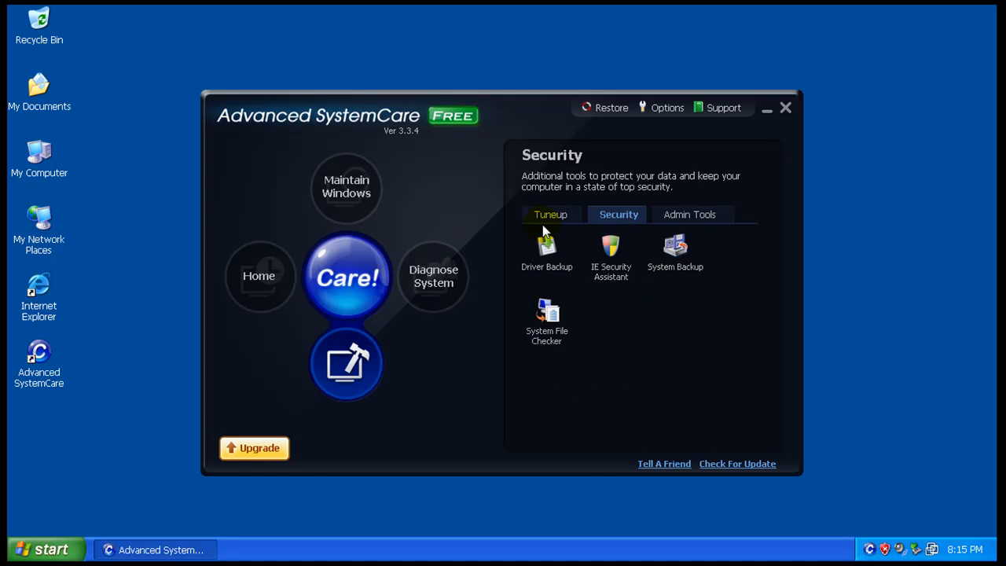
mouse_move(540, 255)
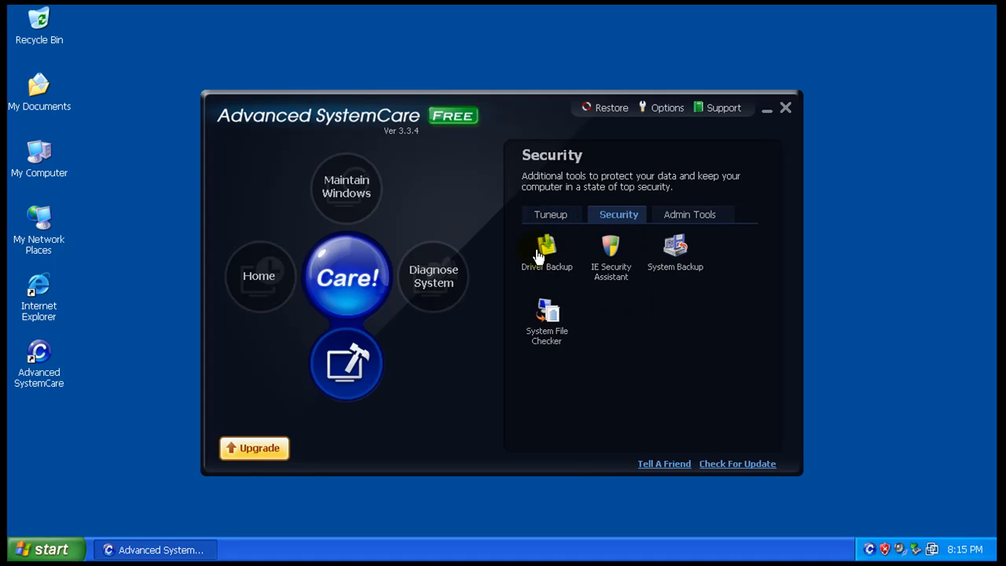
mouse_move(732, 270)
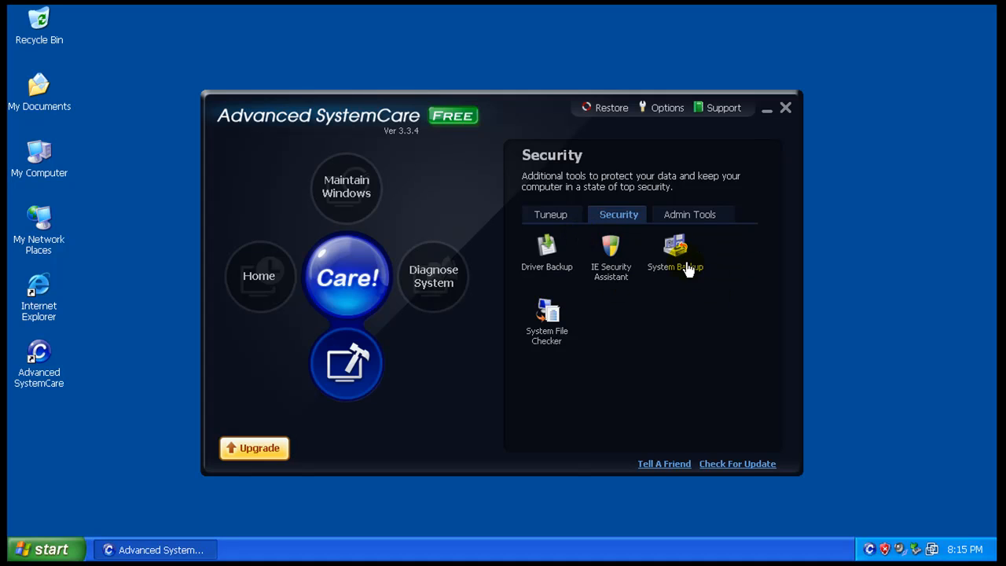
left_click(691, 214)
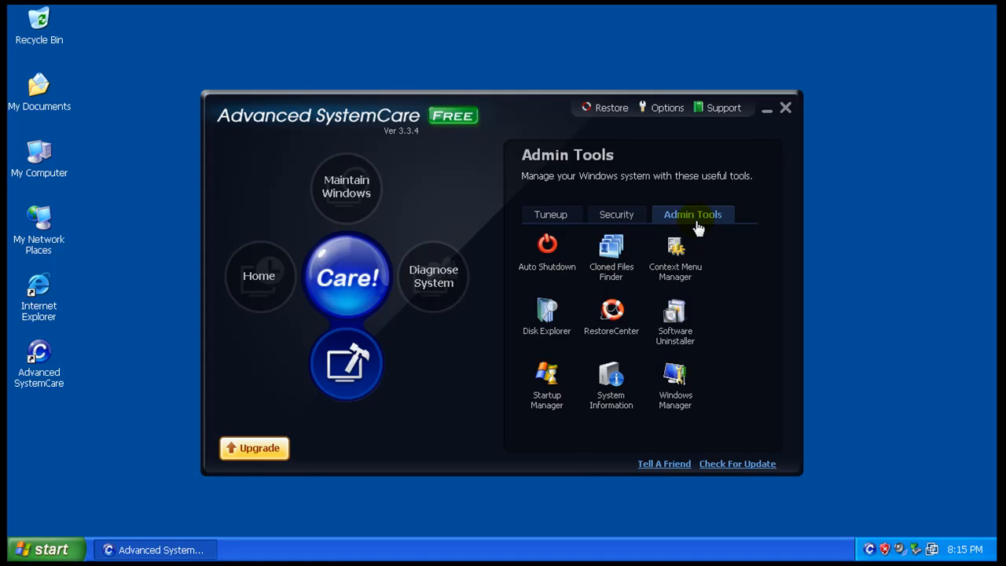
mouse_move(790, 300)
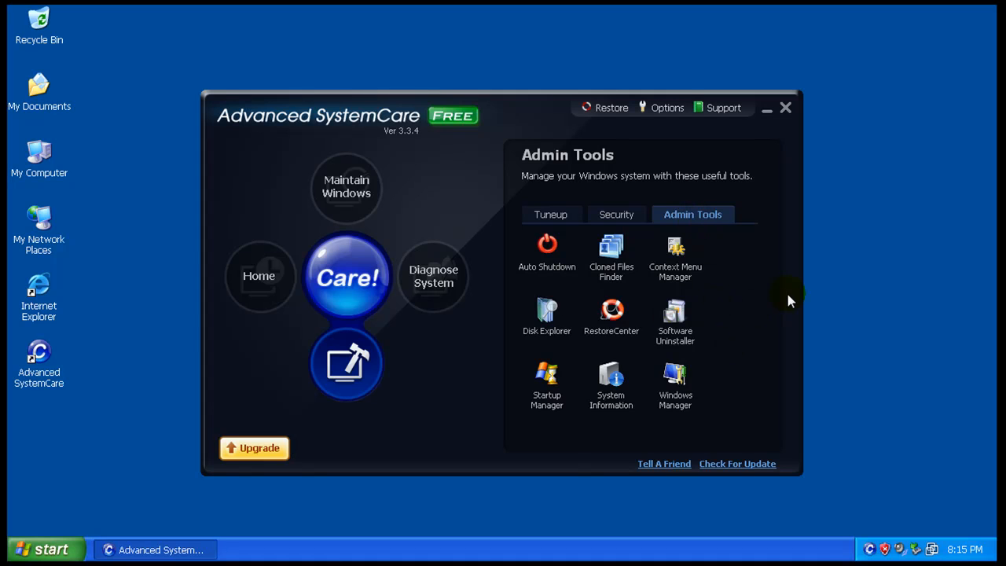
mouse_move(368, 252)
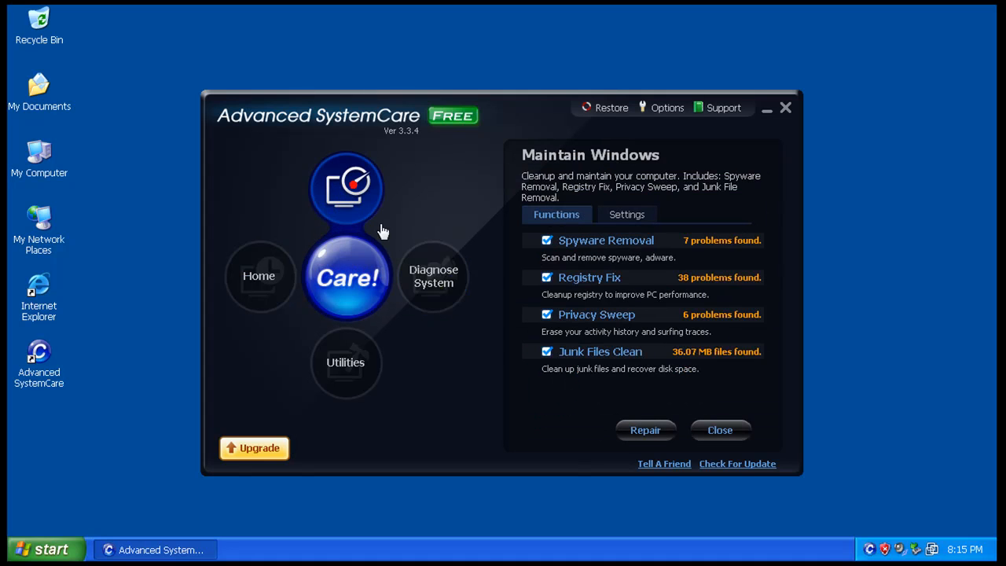
mouse_move(410, 207)
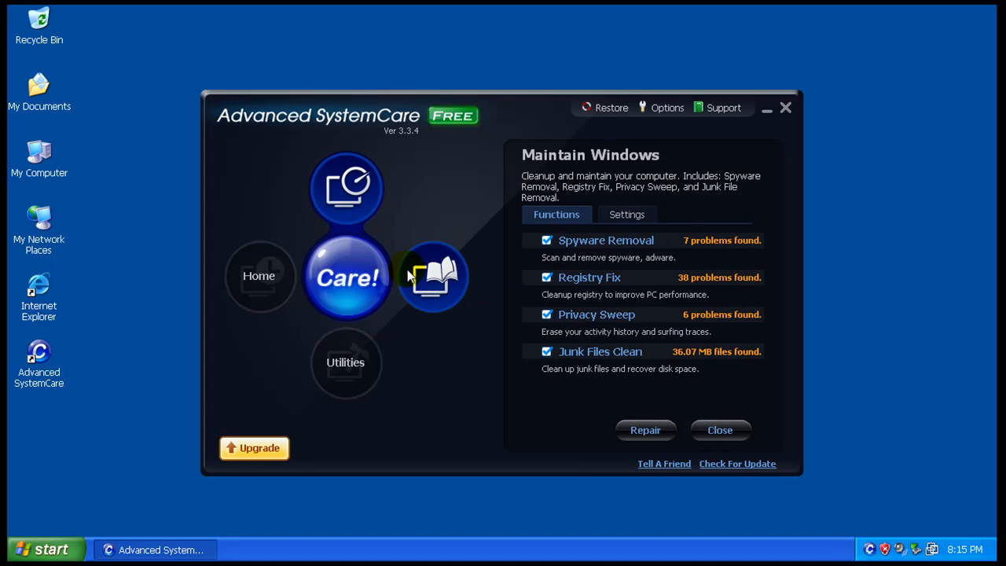
- Diagnose the system and review the Windows Interface optimization problems
left_click(433, 276)
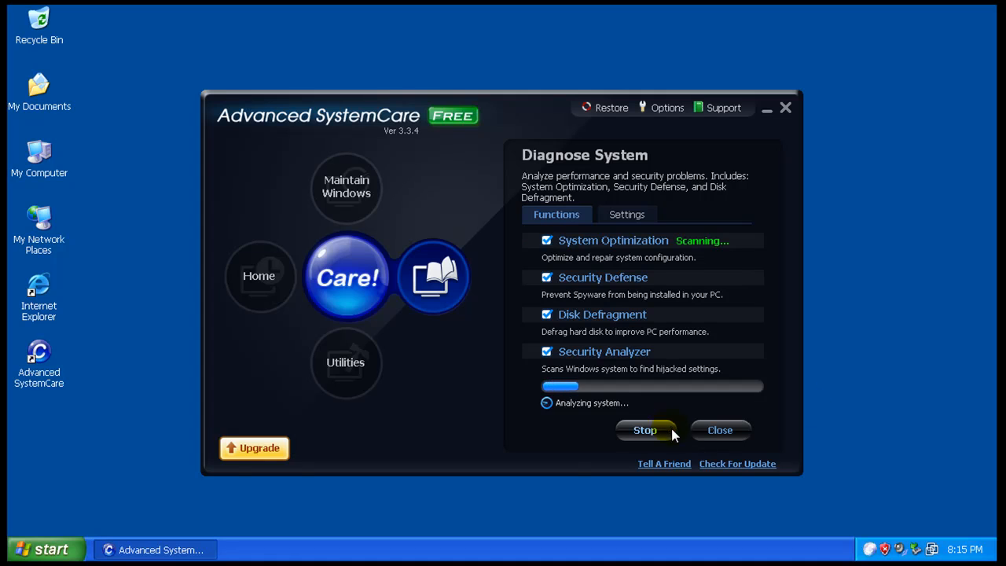
mouse_move(885, 394)
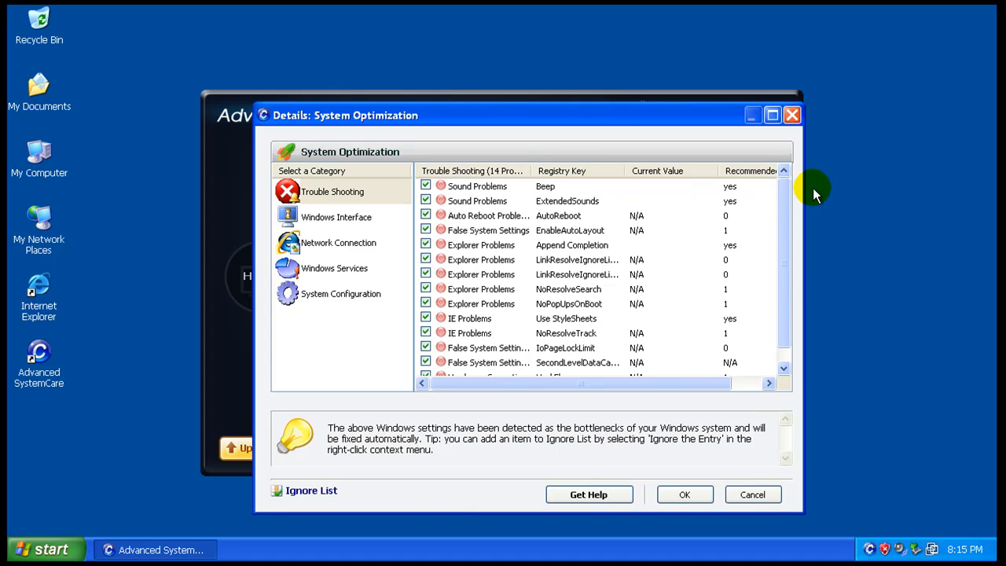
scroll("down", 3)
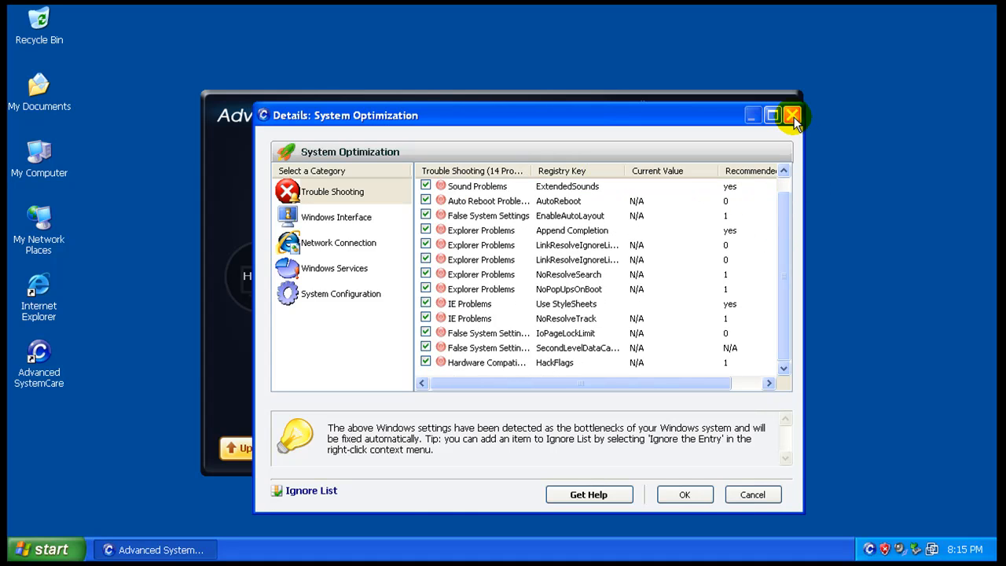
left_click(335, 217)
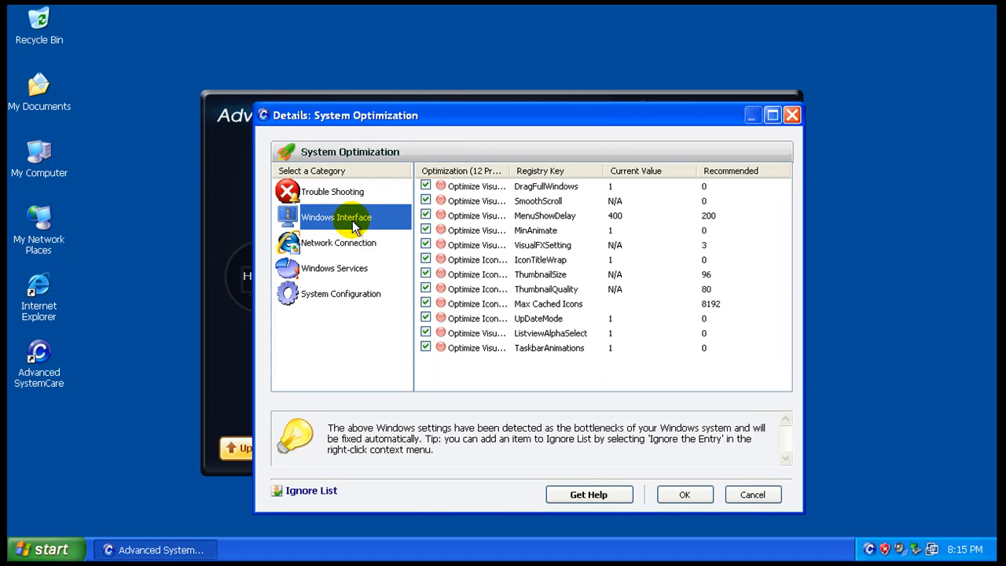
left_click(334, 268)
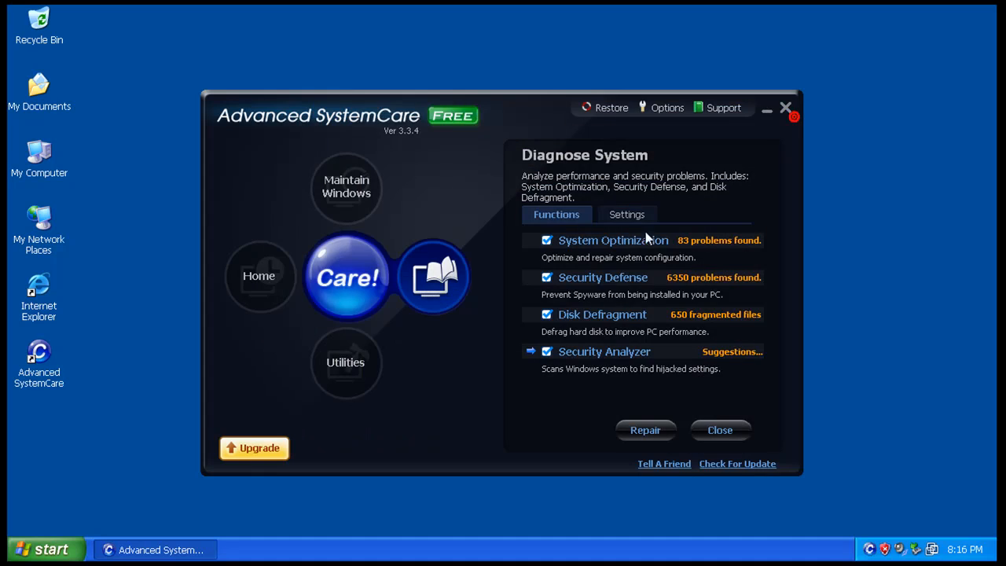
- Review the Security Defense cookies list and close the Disk Defragment report
left_click(603, 276)
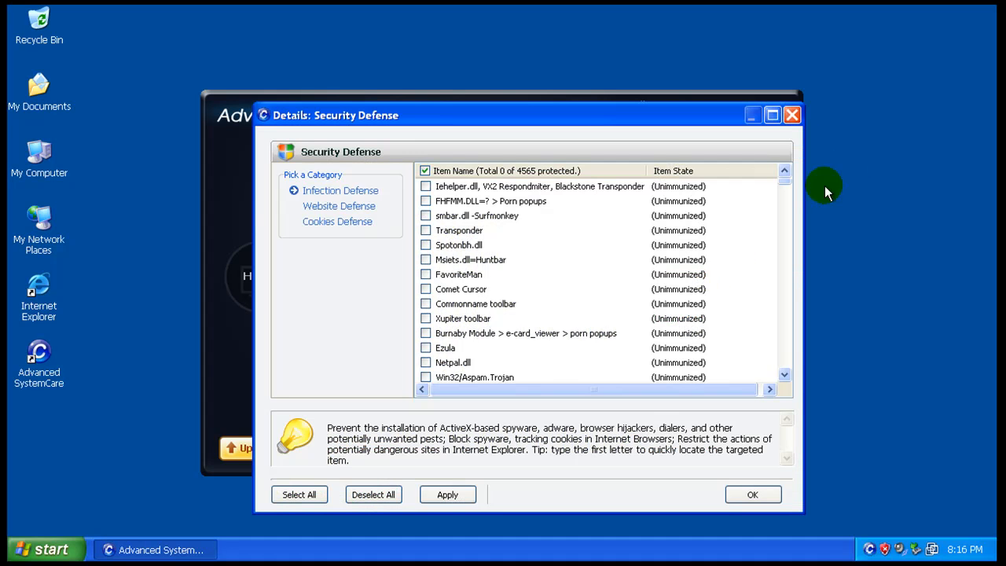
mouse_move(785, 173)
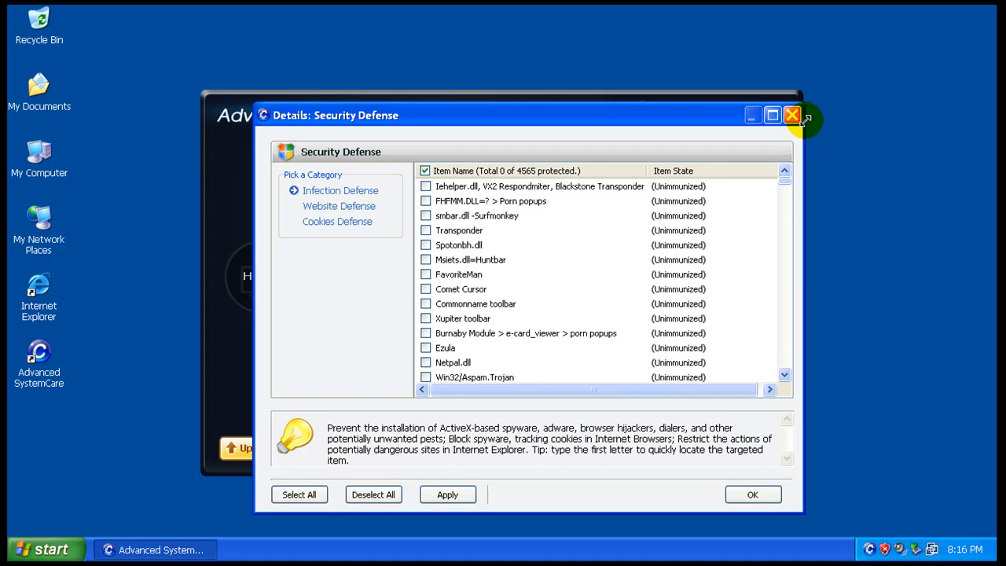
mouse_move(360, 213)
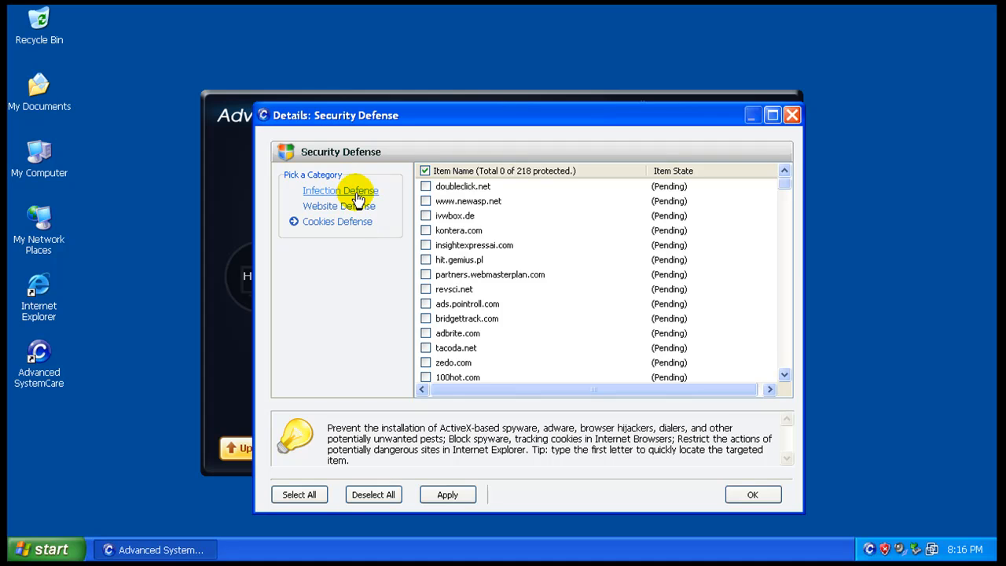
left_click(751, 494)
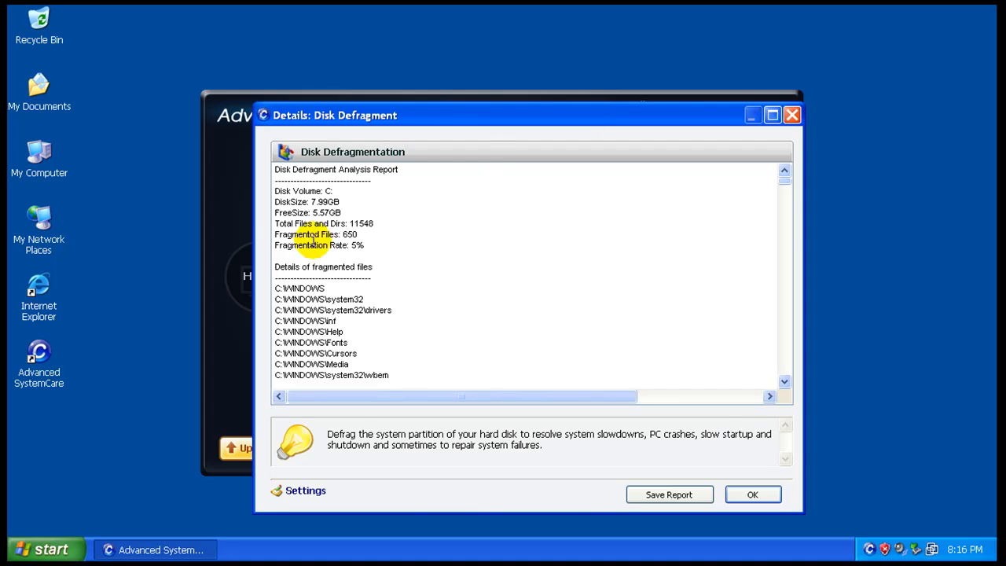
mouse_move(445, 240)
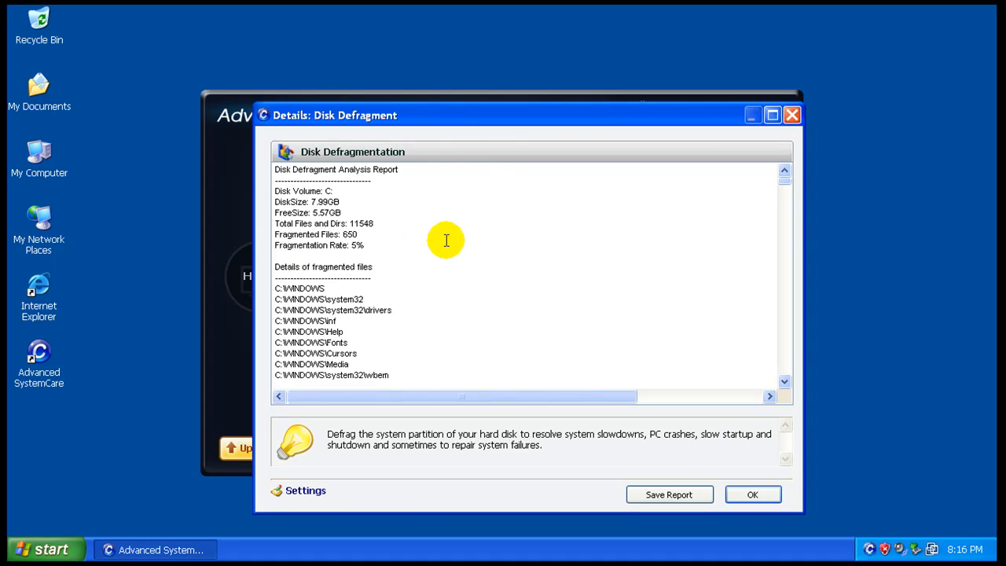
mouse_move(279, 251)
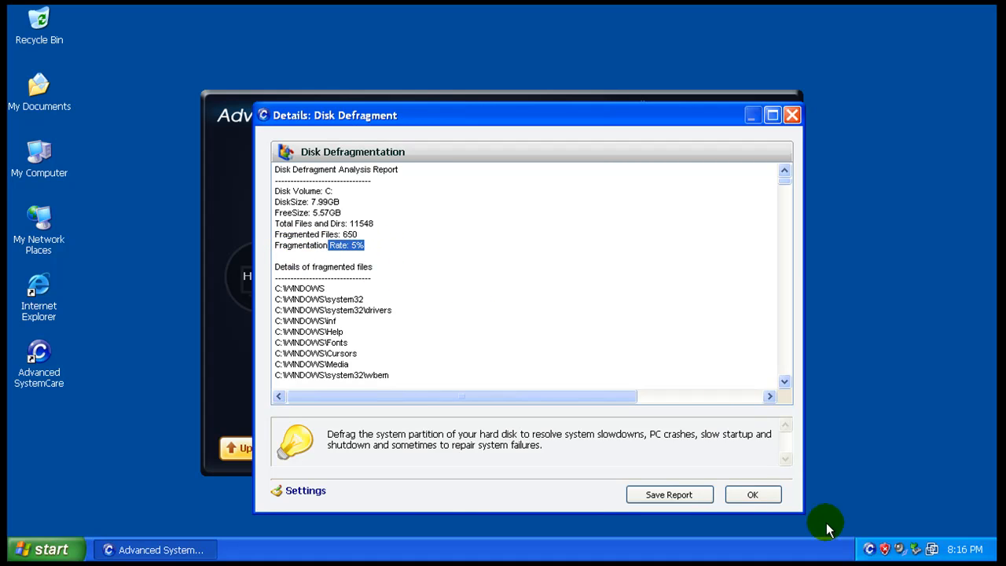
left_click(759, 495)
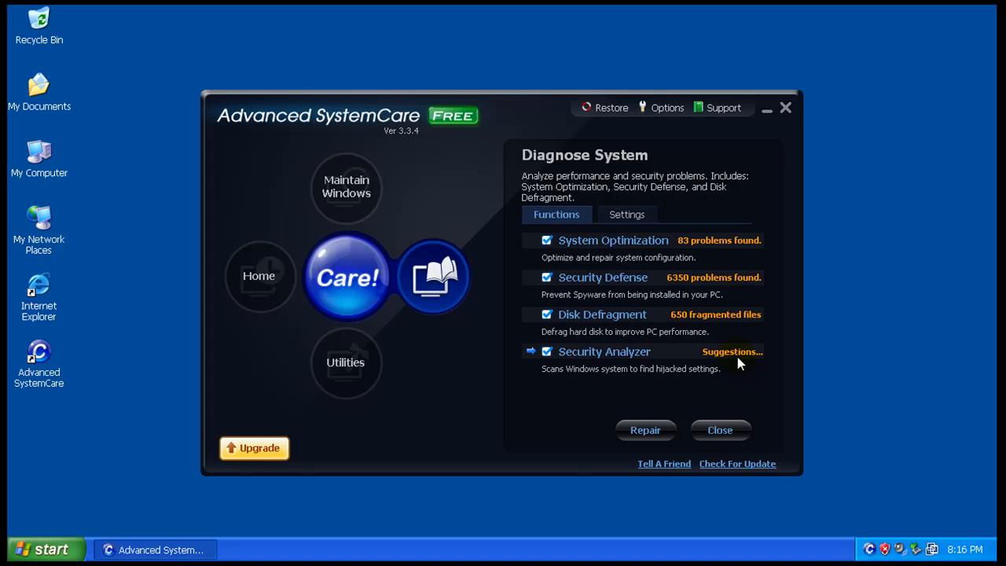
- Open the Security Analyzer suggestions and scroll through the listed processes and file entries
left_click(732, 351)
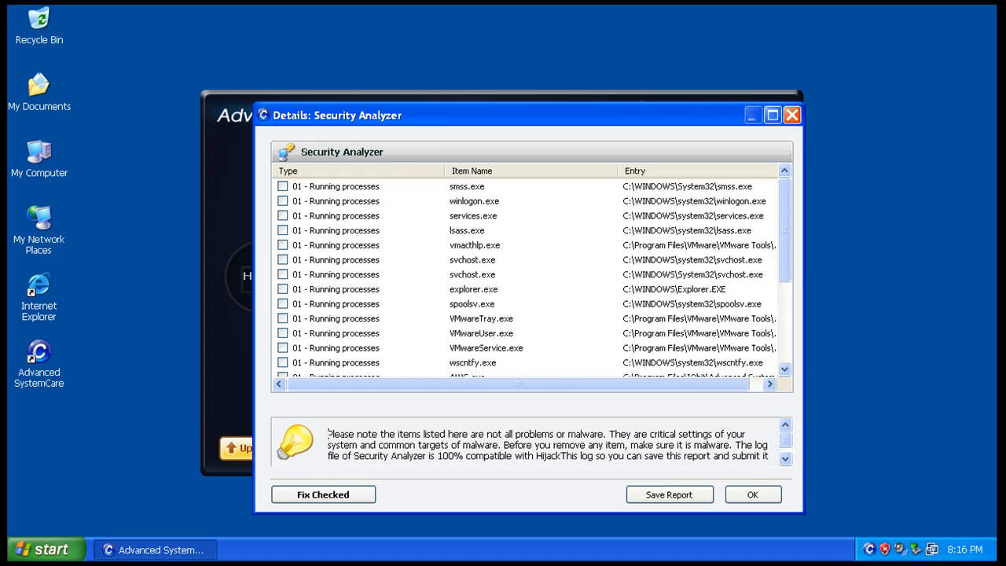
mouse_move(786, 197)
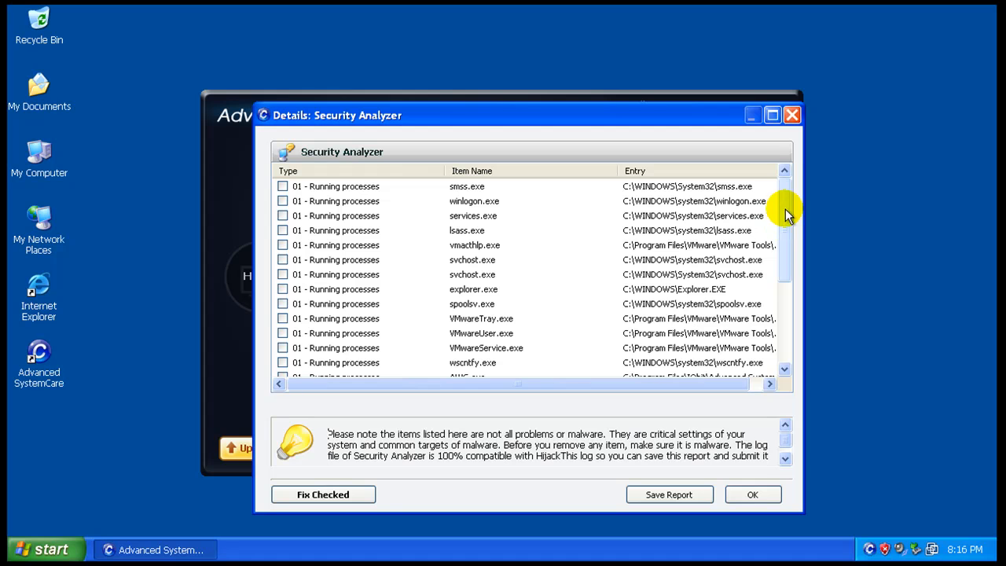
scroll("down", 3)
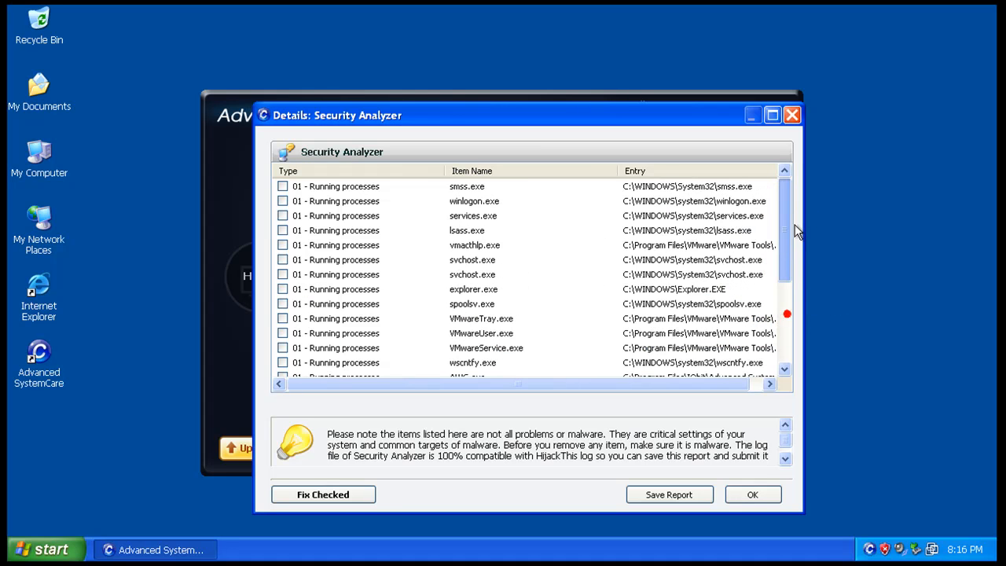
mouse_move(789, 227)
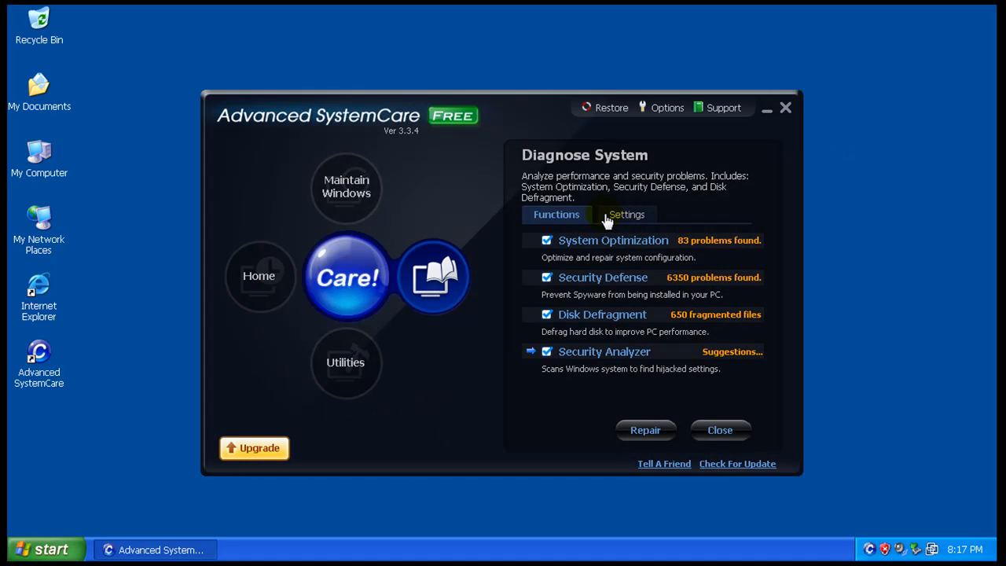
- Repair all Maintain Windows problems, then start repairing the Diagnose System problems
left_click(347, 276)
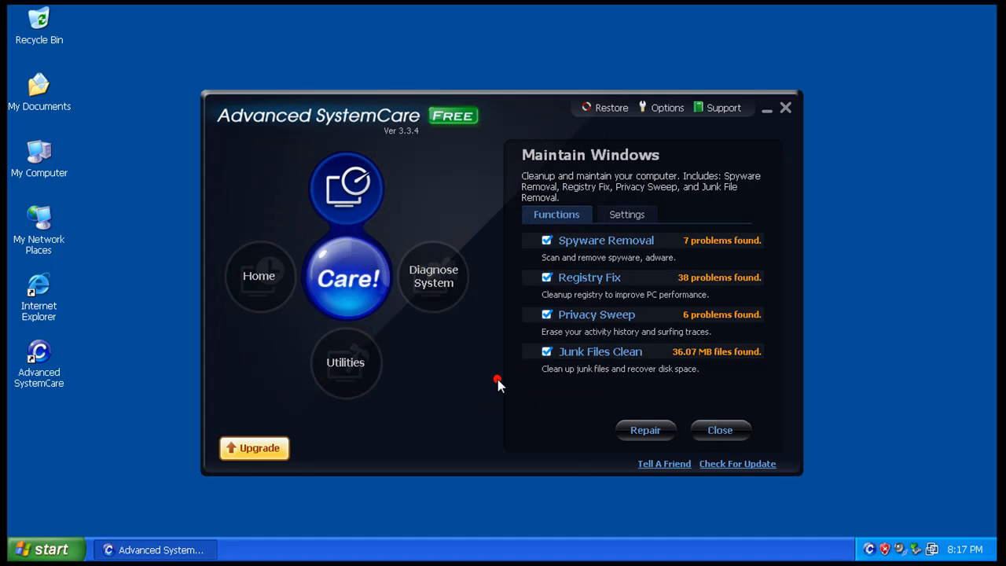
left_click(647, 431)
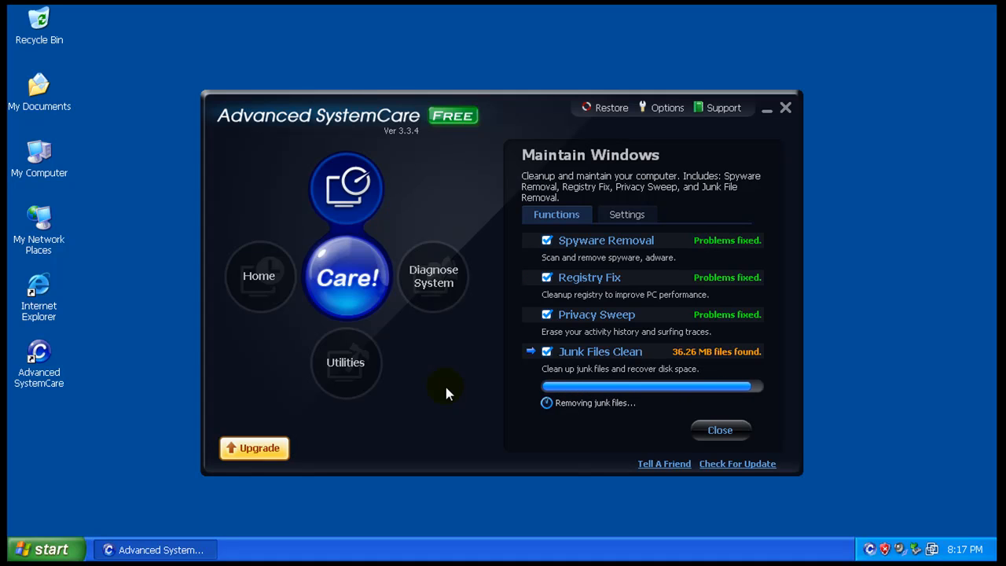
left_click(433, 276)
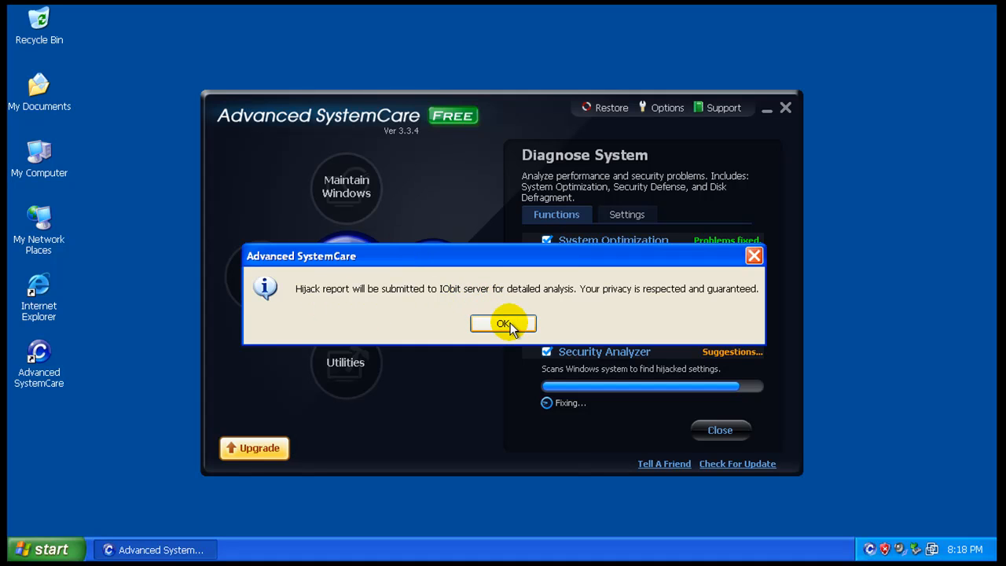
- Acknowledge the hijack notice, read the online log report, then close Internet Explorer and Details
left_click(503, 323)
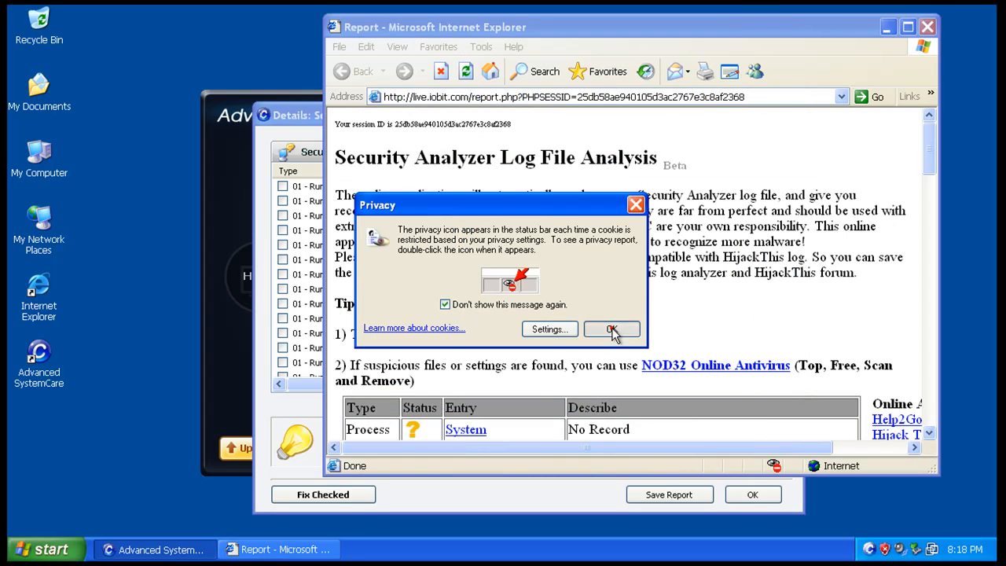
left_click(612, 329)
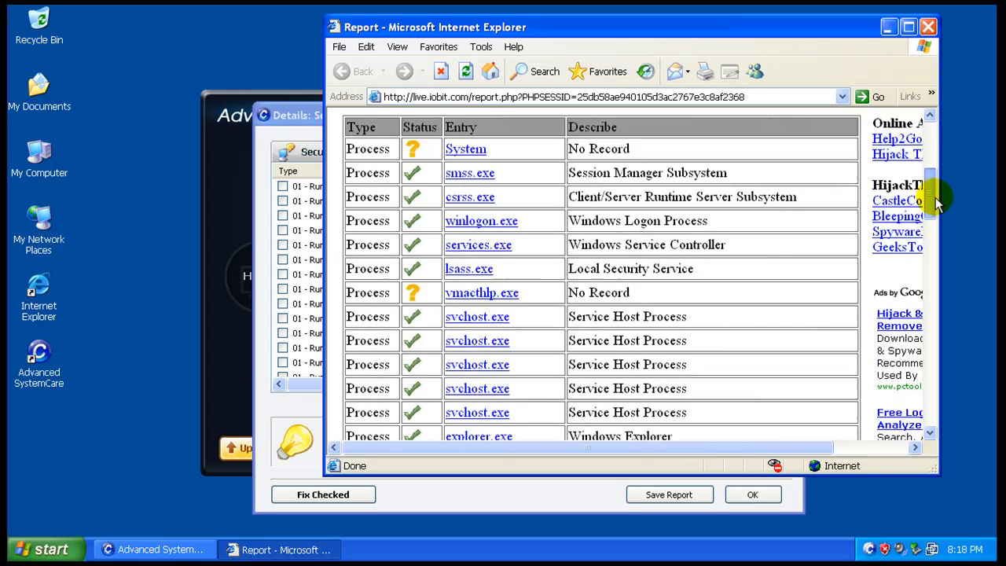
scroll("down", 3)
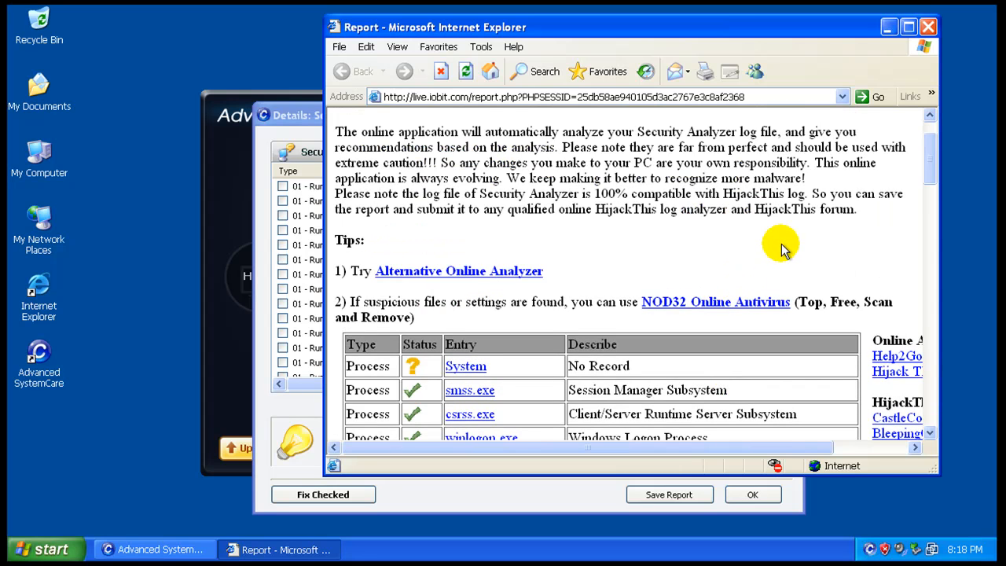
mouse_move(932, 153)
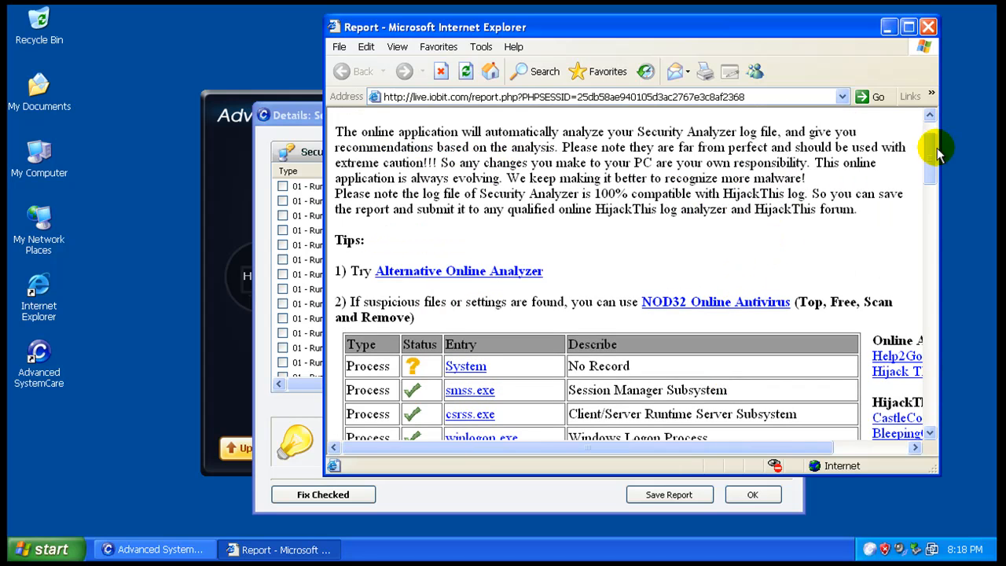
scroll("down", 3)
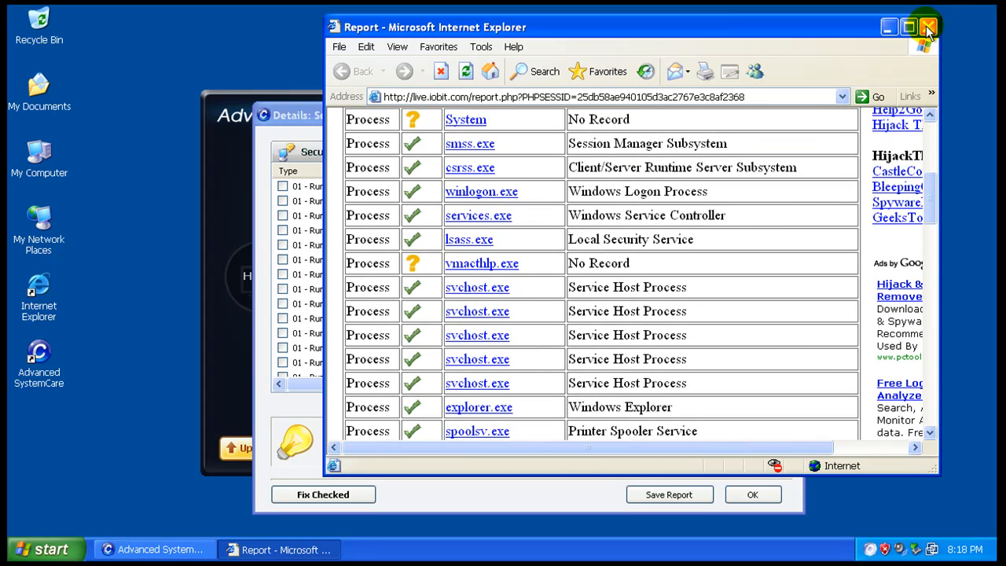
left_click(926, 22)
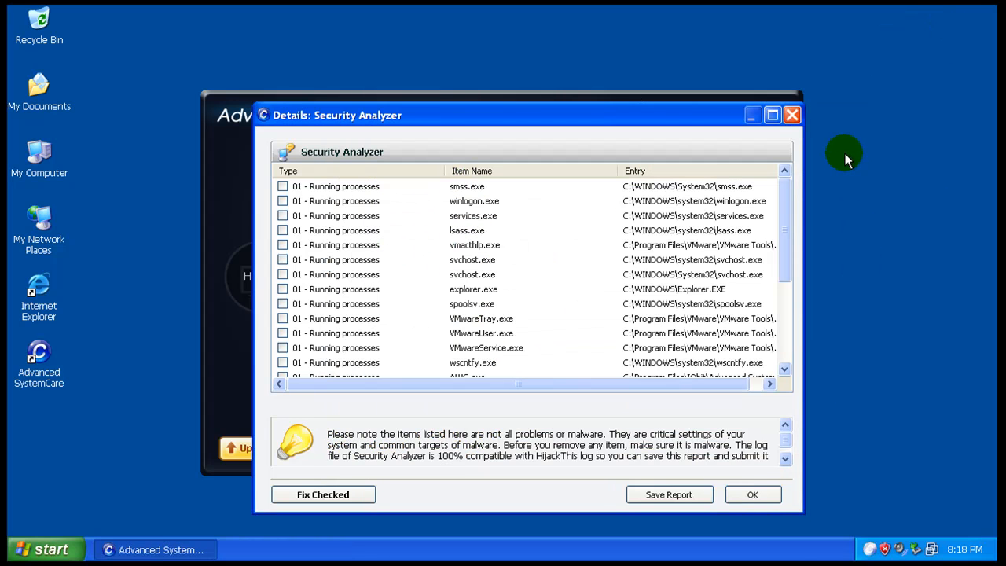
left_click(792, 116)
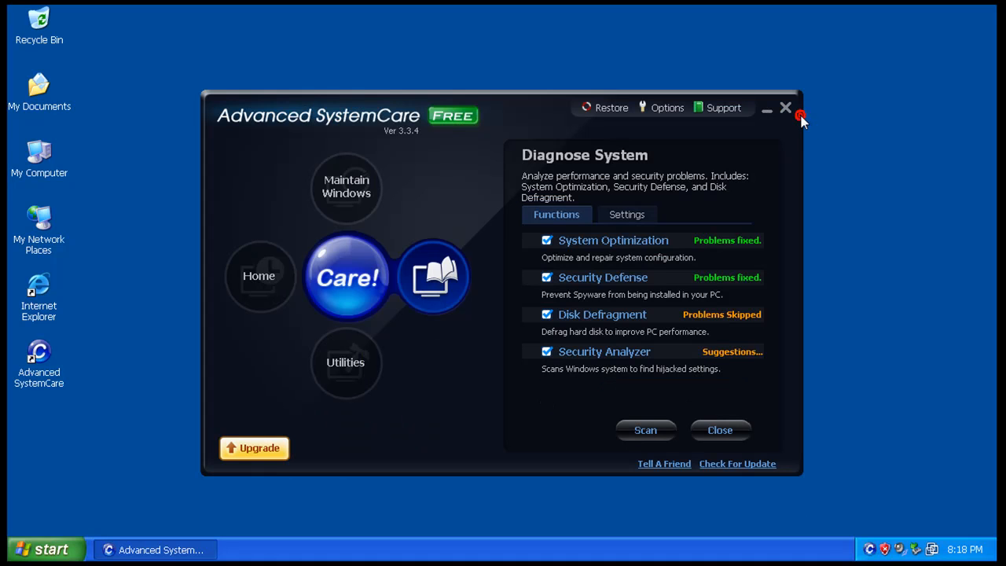
mouse_move(495, 182)
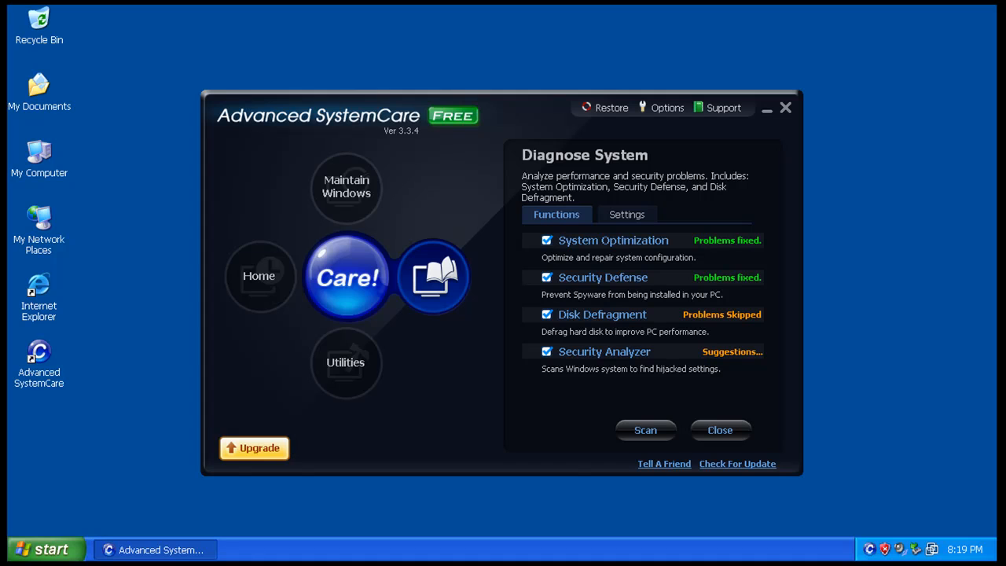
mouse_move(555, 61)
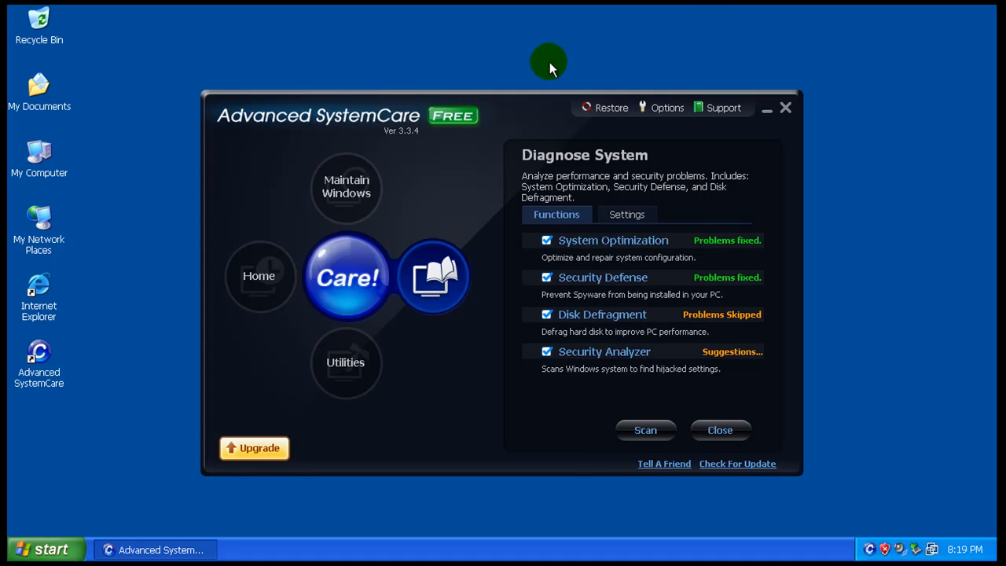
mouse_move(612, 118)
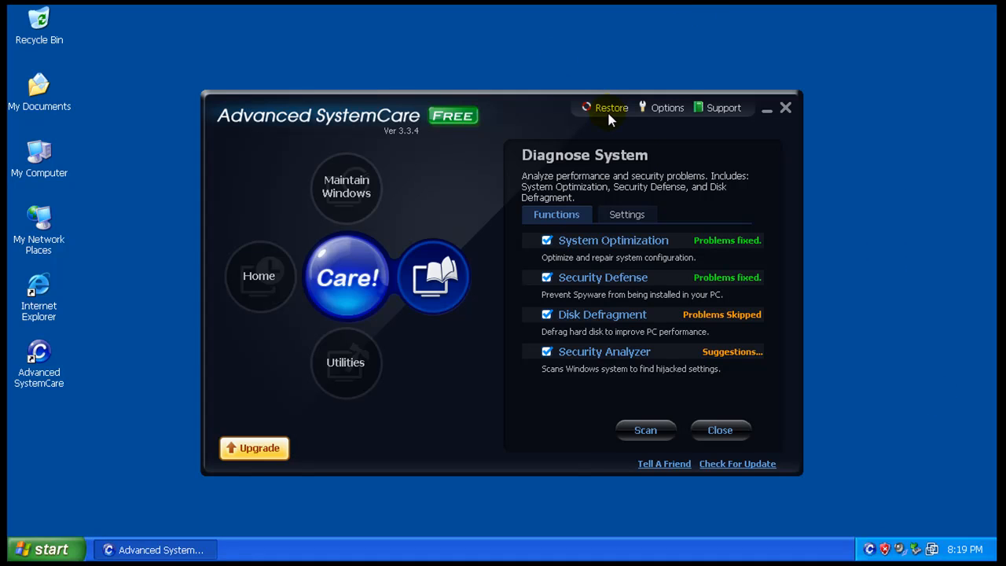
left_click(611, 107)
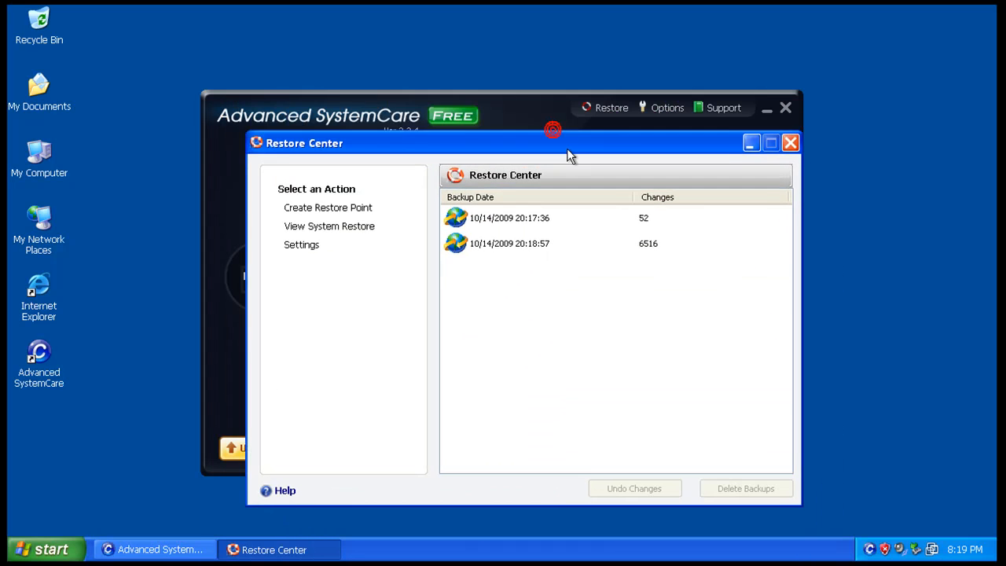
left_click(327, 208)
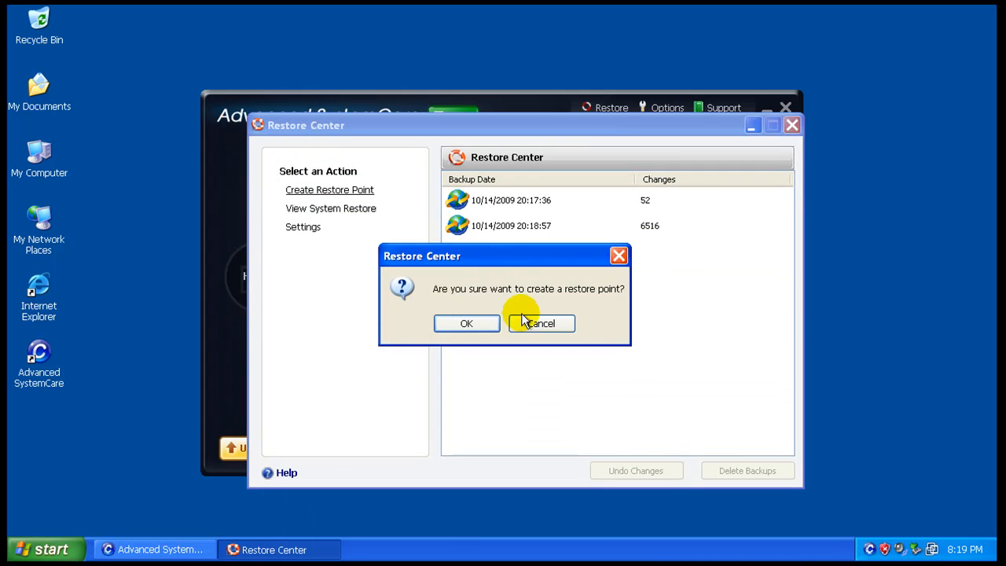
left_click(542, 323)
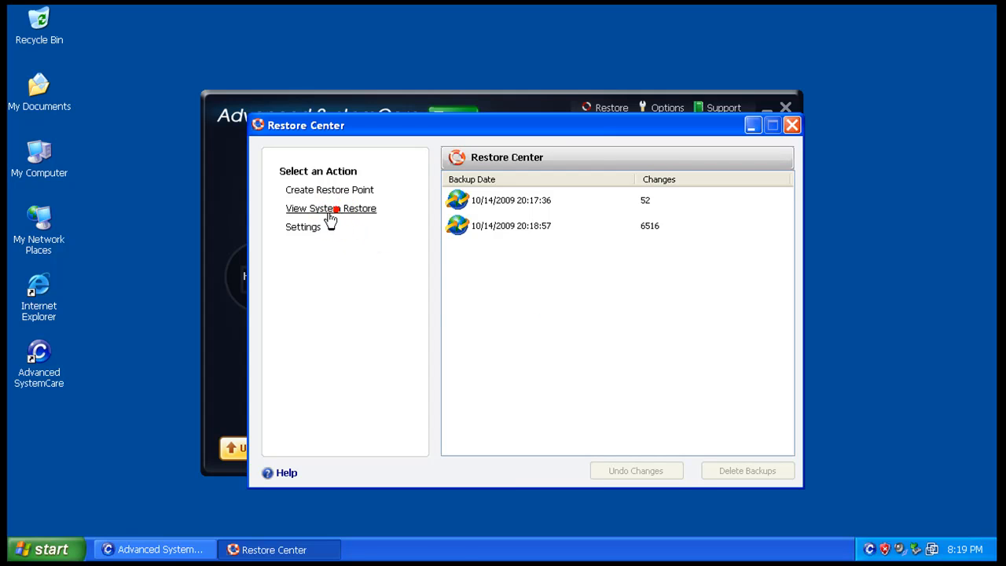
mouse_move(588, 132)
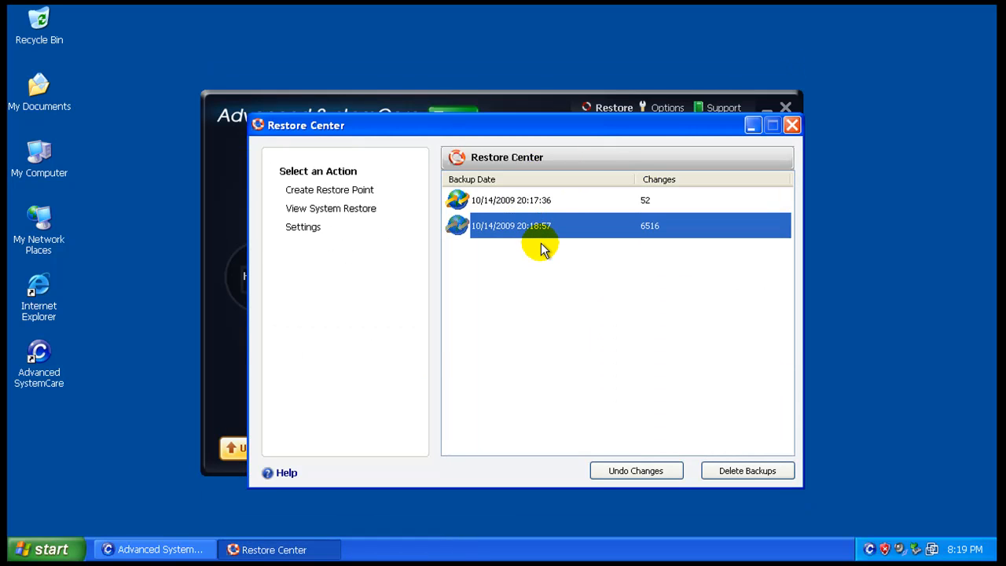
left_click(789, 124)
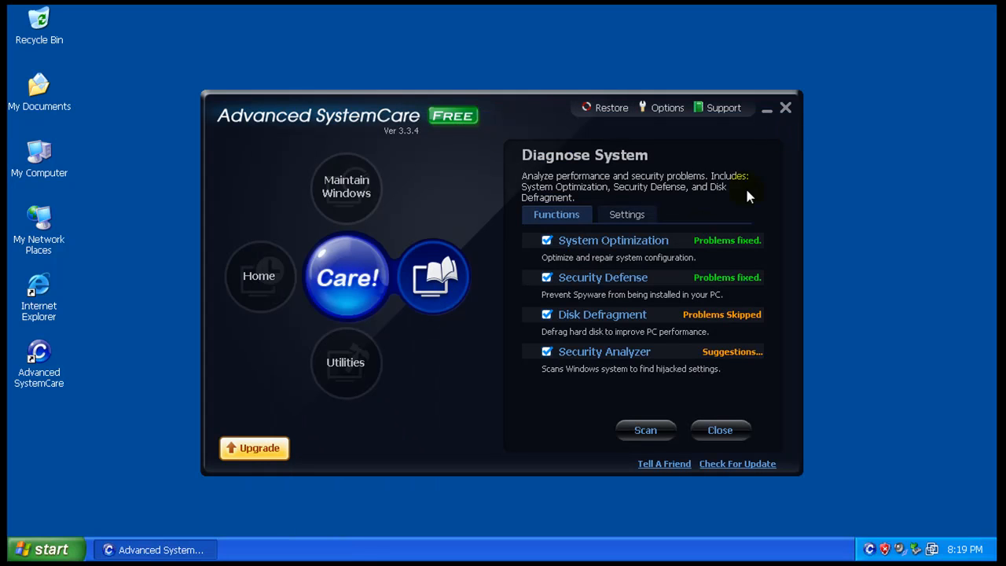
- Show the Welcome page, close Automated Care options unchanged, and move the window up-right
left_click(346, 187)
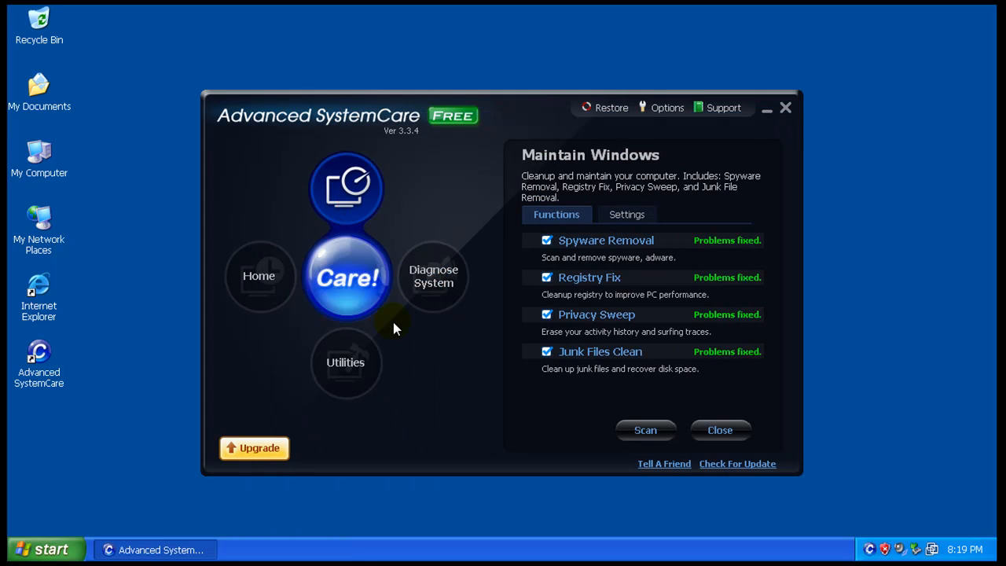
left_click(258, 275)
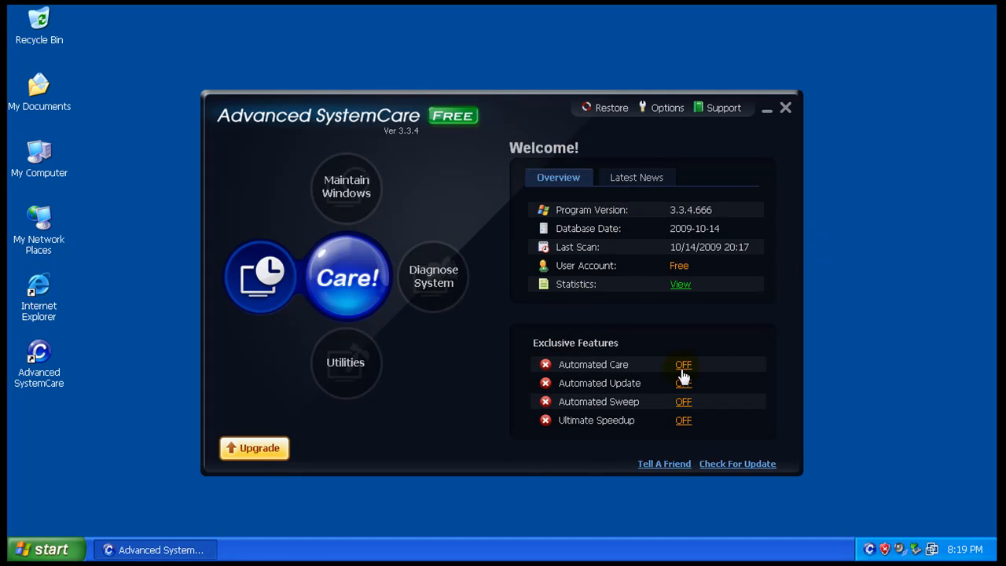
left_click(683, 364)
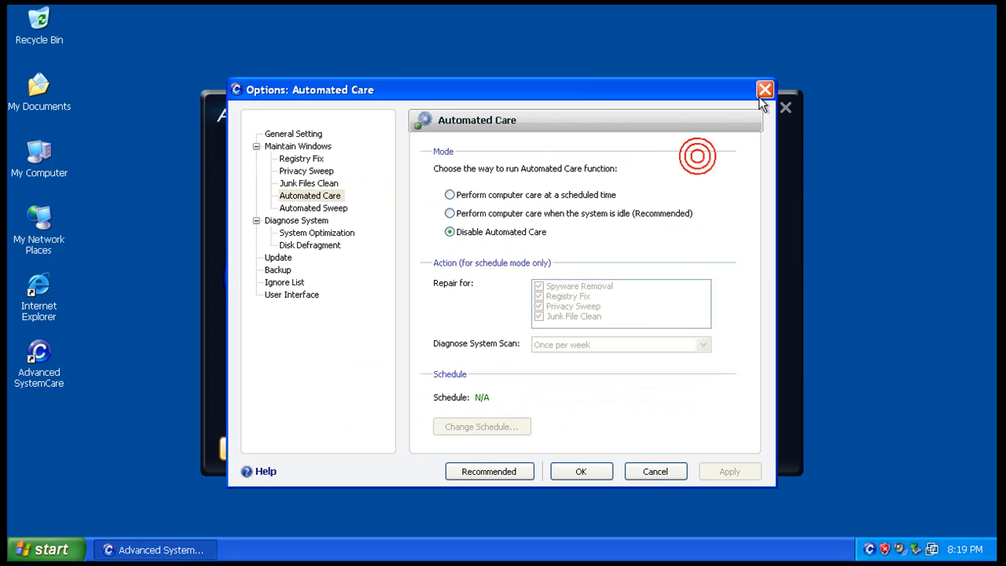
left_click(758, 89)
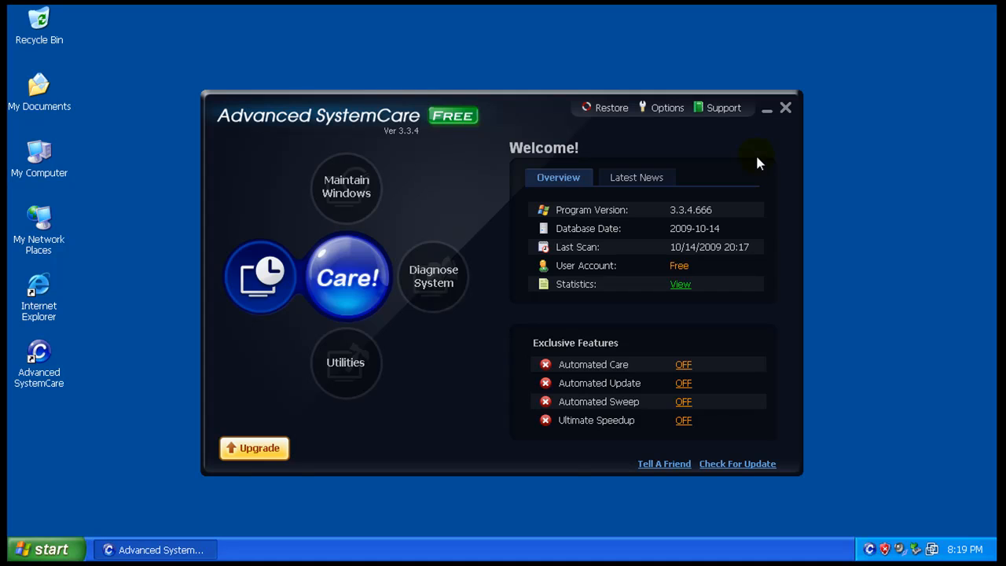
mouse_move(351, 105)
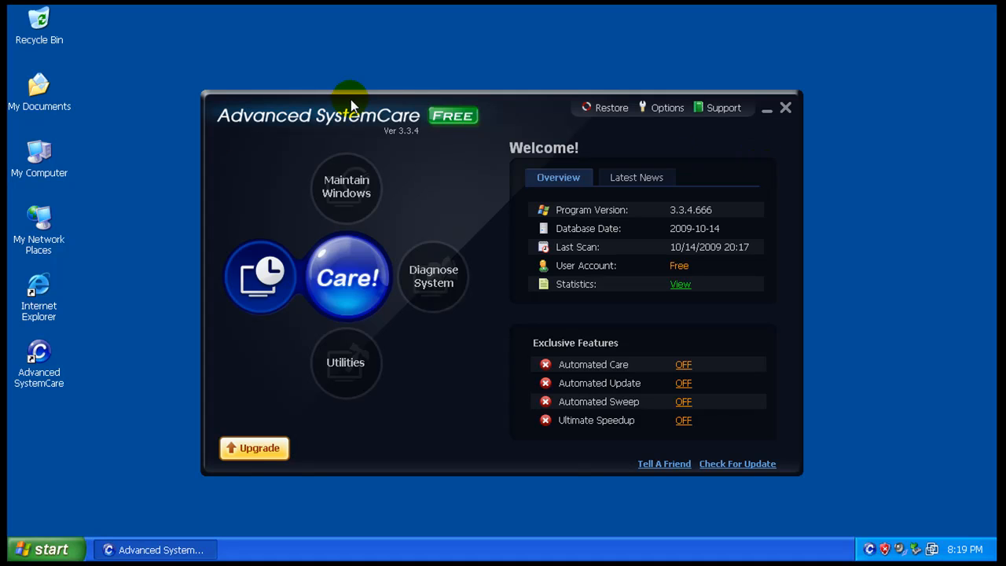
left_click_drag(350, 102, 582, 63)
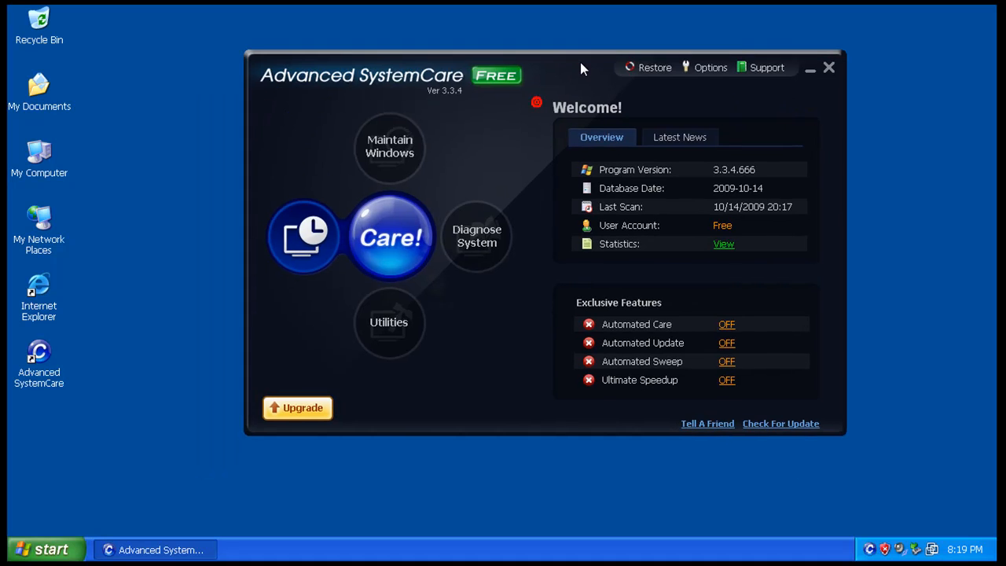